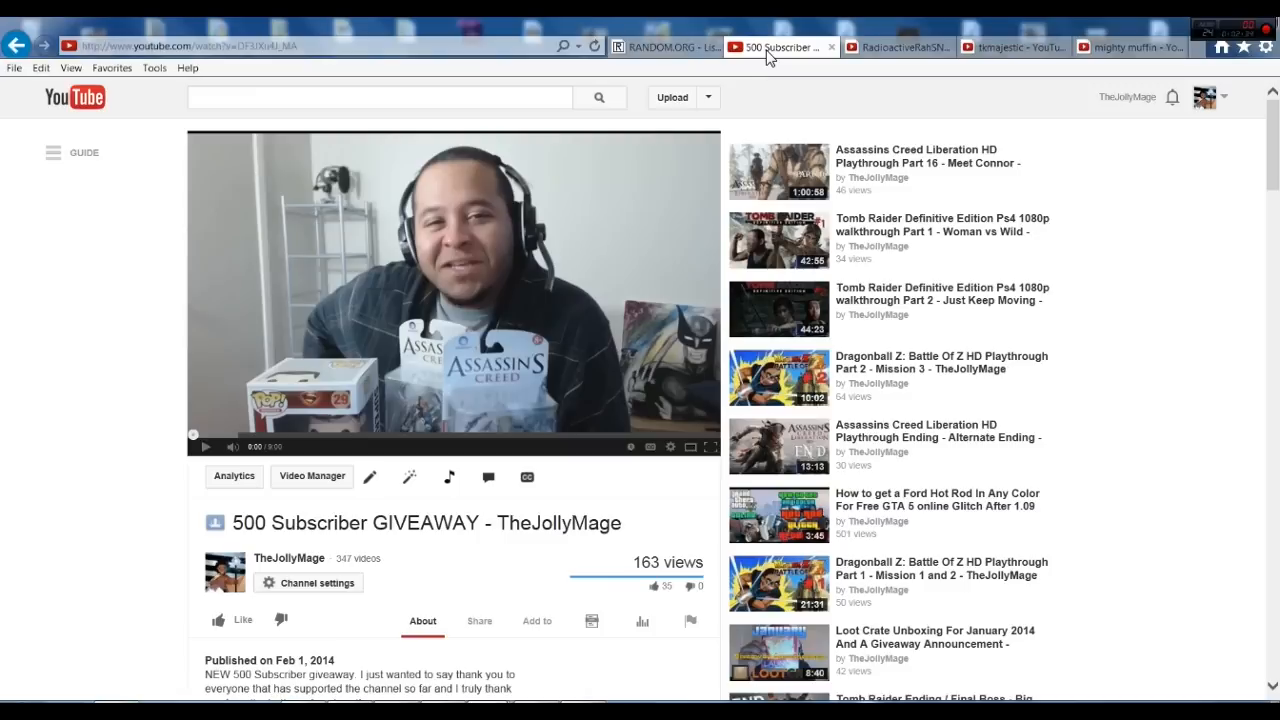
{"action": "mouse_move", "coordinate": [1112, 22]}
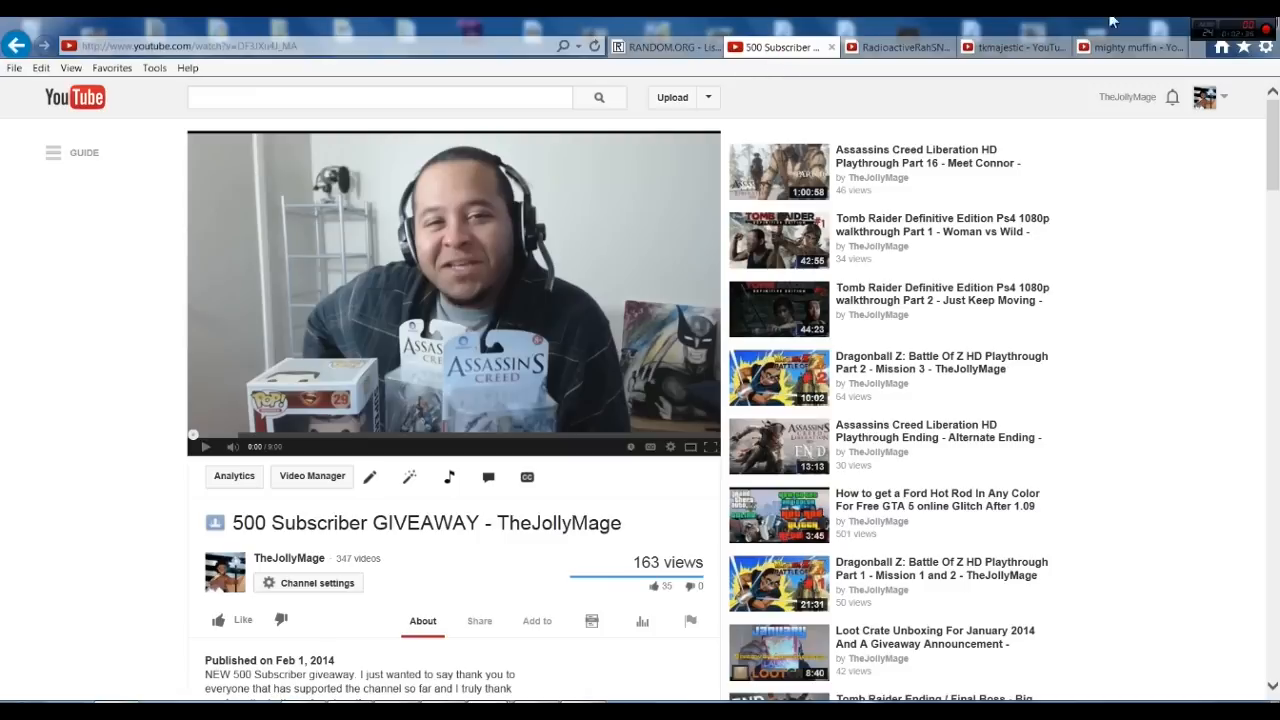
Step: Browse the current page, then switch to the RadioactiveRahSNG channel tab
{"action": "scroll", "scroll_direction": "down", "scroll_amount": 3}
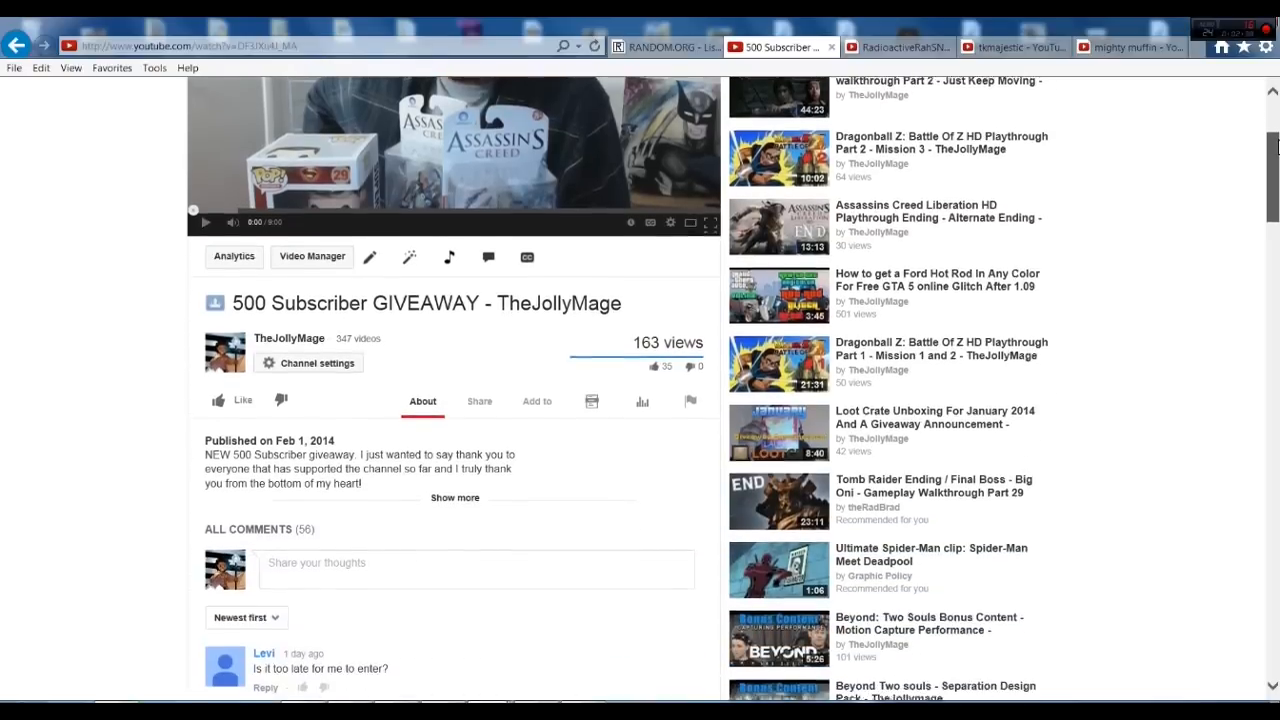
{"action": "scroll", "scroll_direction": "down", "scroll_amount": 3}
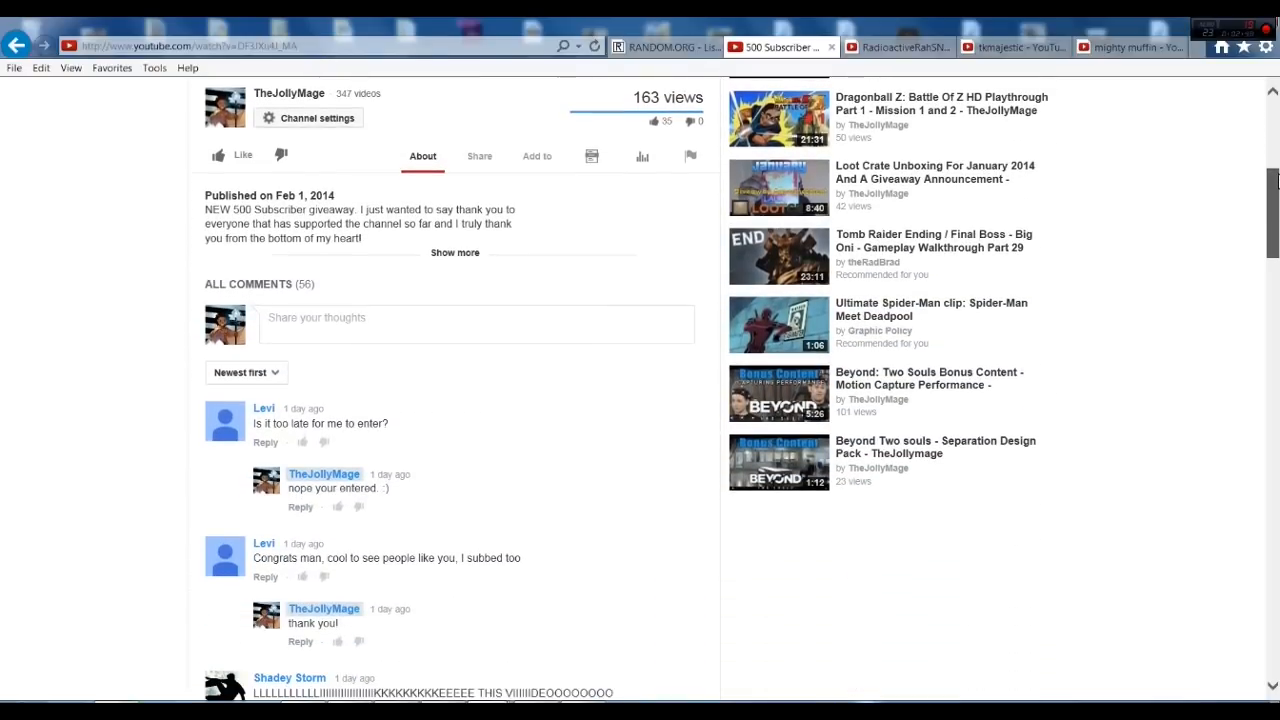
{"action": "scroll", "scroll_direction": "down", "scroll_amount": 3}
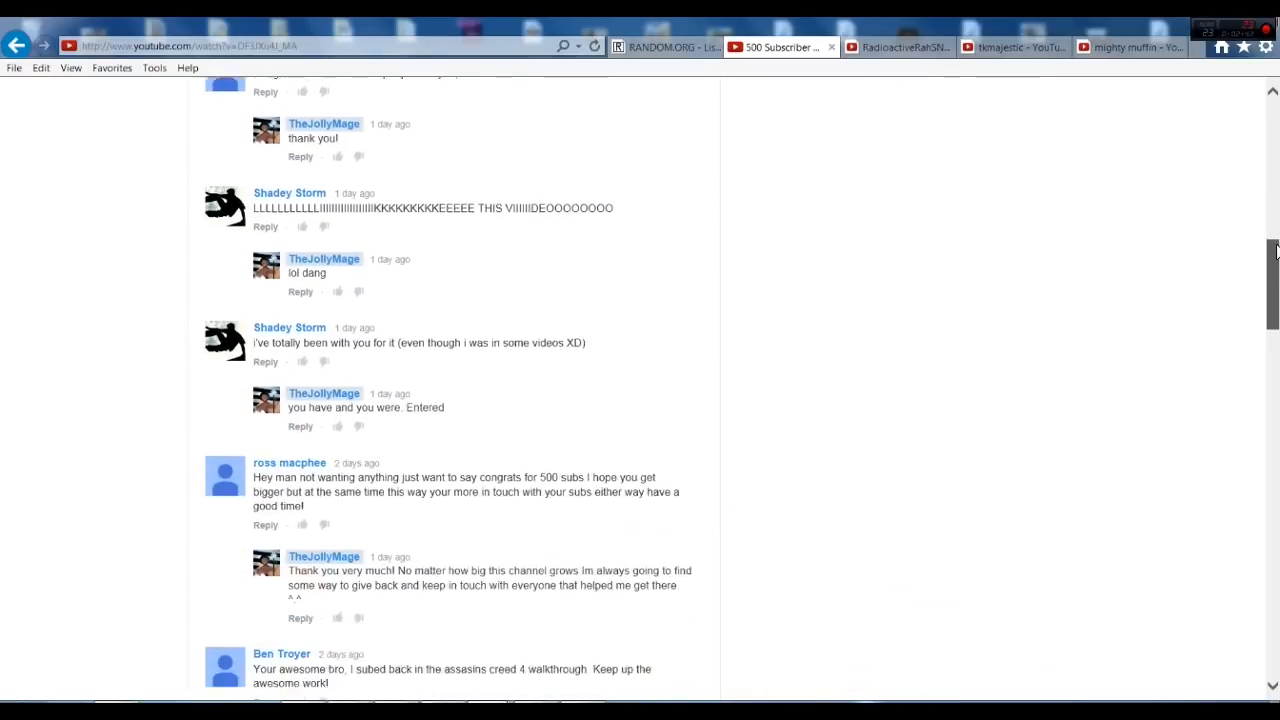
{"action": "scroll", "scroll_direction": "down", "scroll_amount": 3}
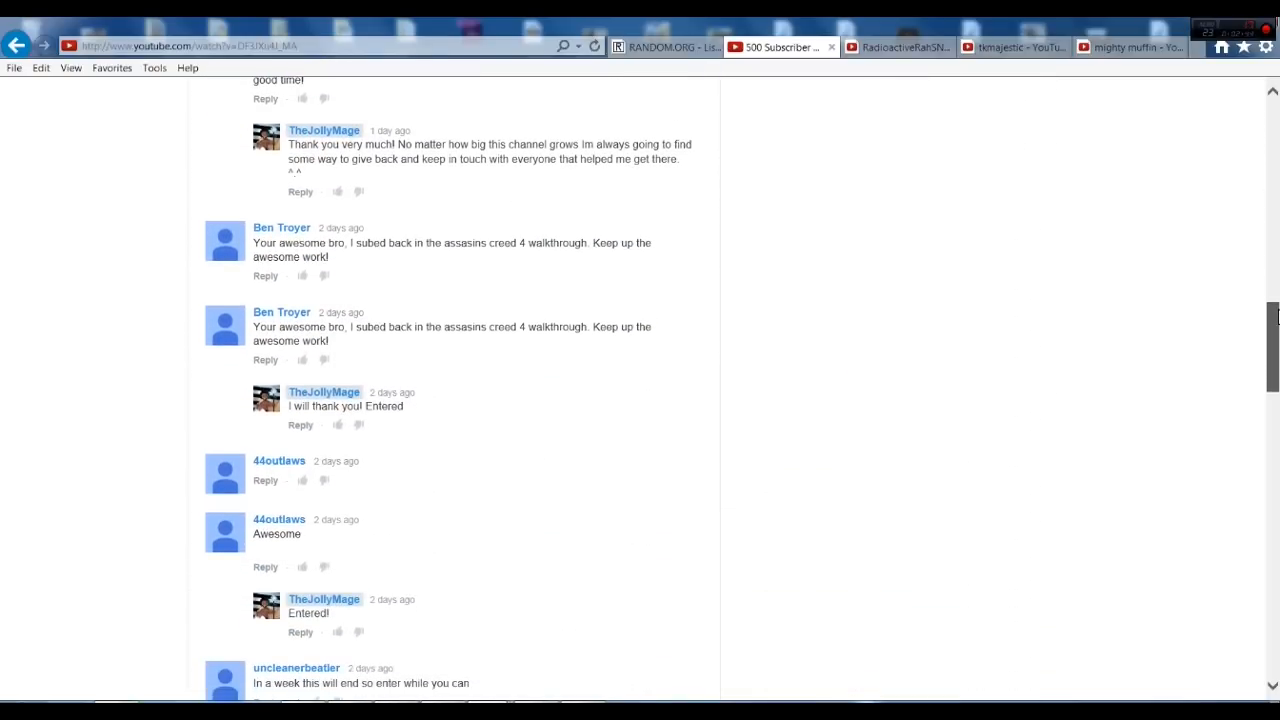
{"action": "scroll", "scroll_direction": "down", "scroll_amount": 3}
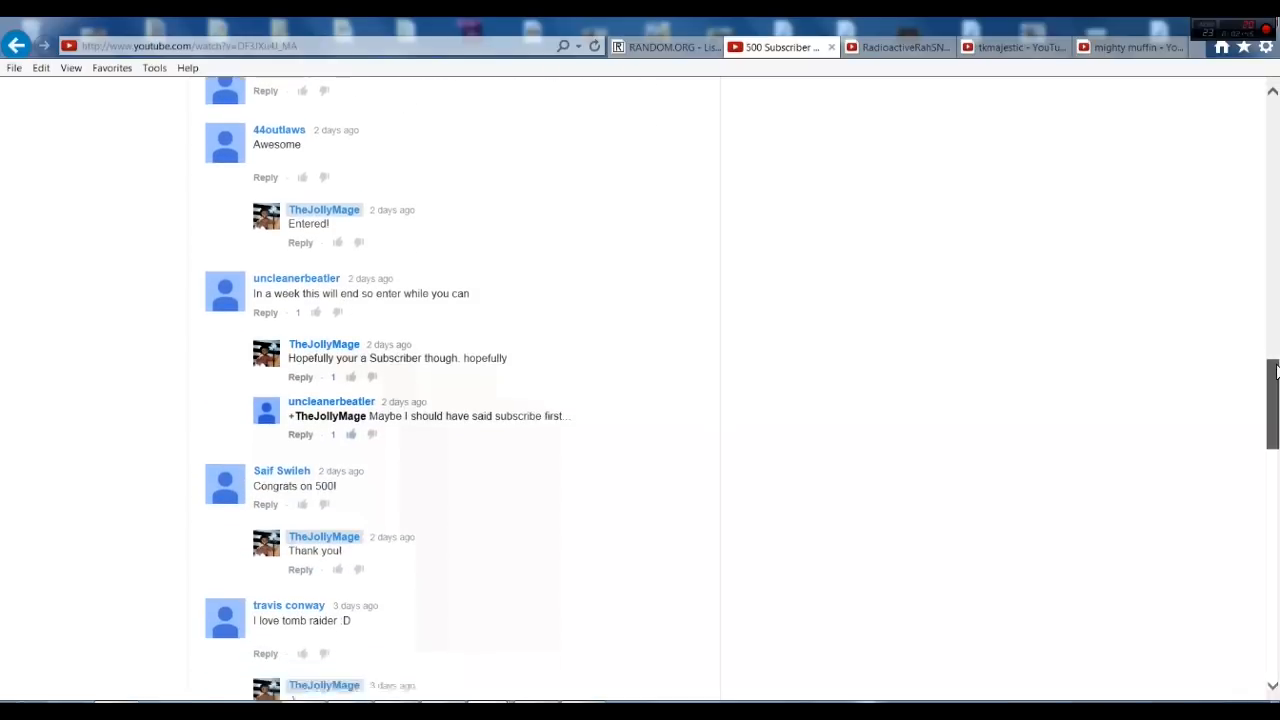
{"action": "scroll", "scroll_direction": "down", "scroll_amount": 3}
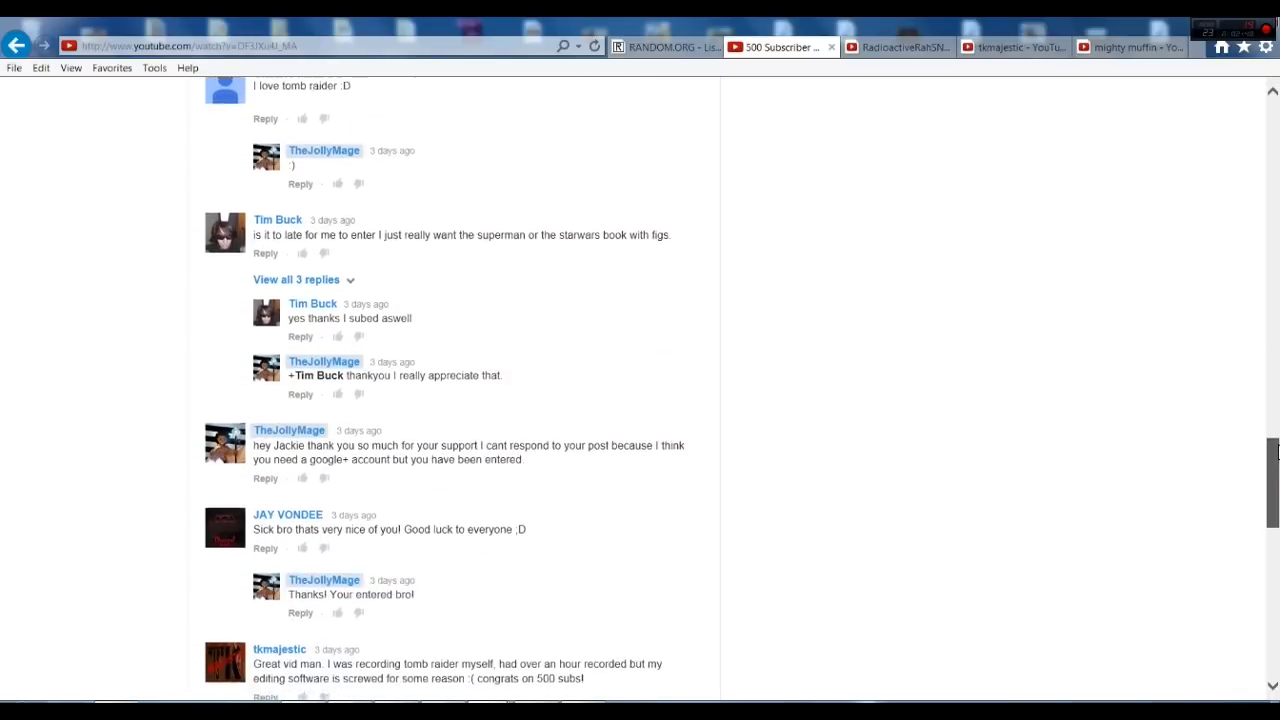
{"action": "scroll", "scroll_direction": "down", "scroll_amount": 3}
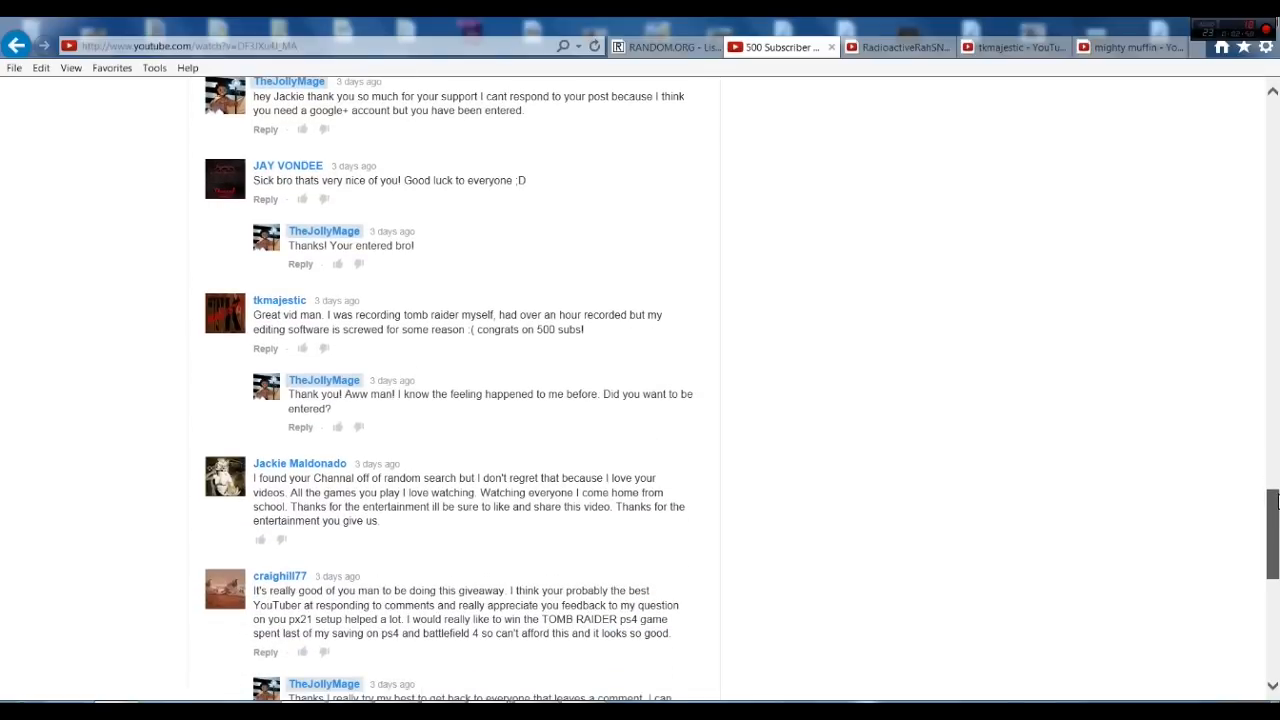
{"action": "scroll", "scroll_direction": "up", "scroll_amount": 3}
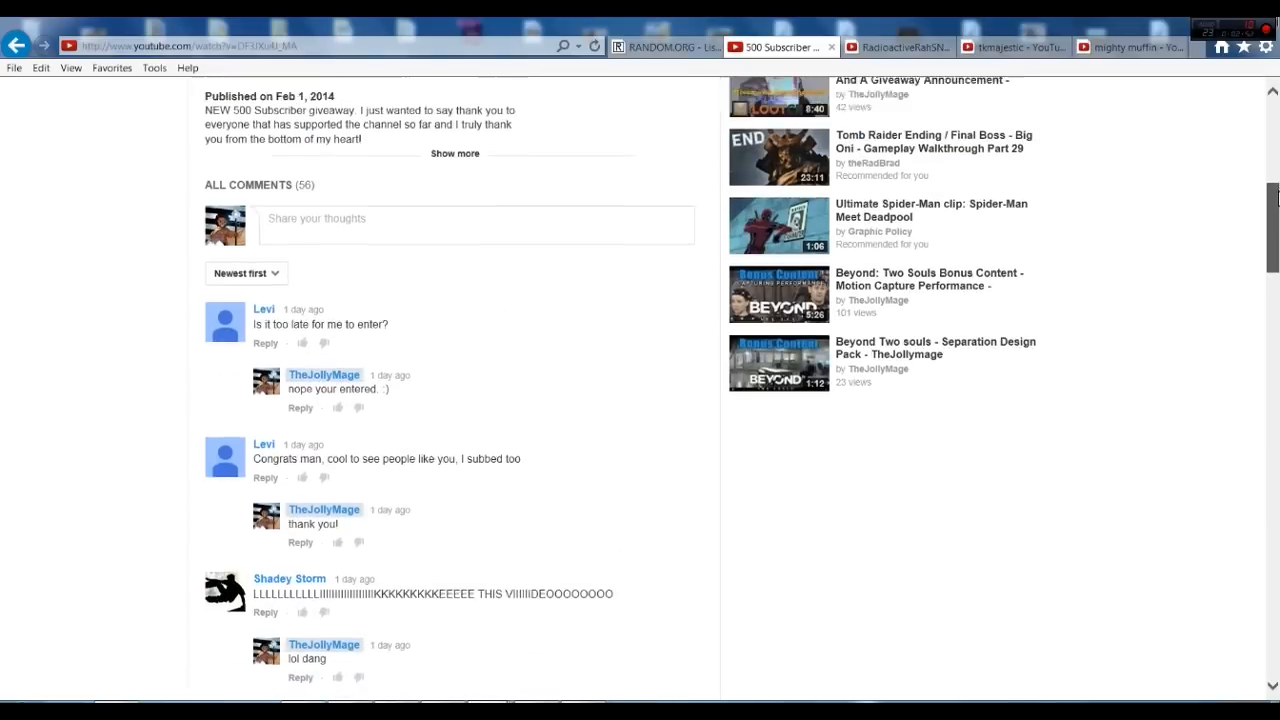
{"action": "scroll", "scroll_direction": "up", "scroll_amount": 3}
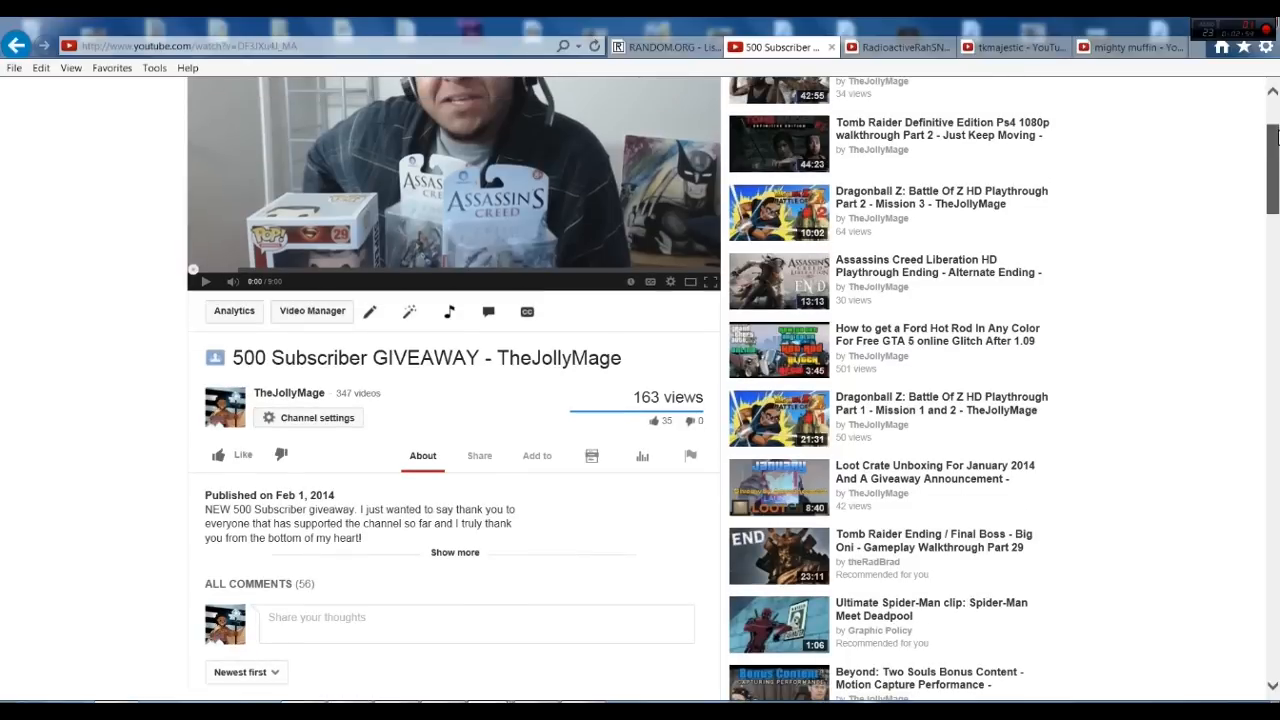
{"action": "scroll", "scroll_direction": "up", "scroll_amount": 3}
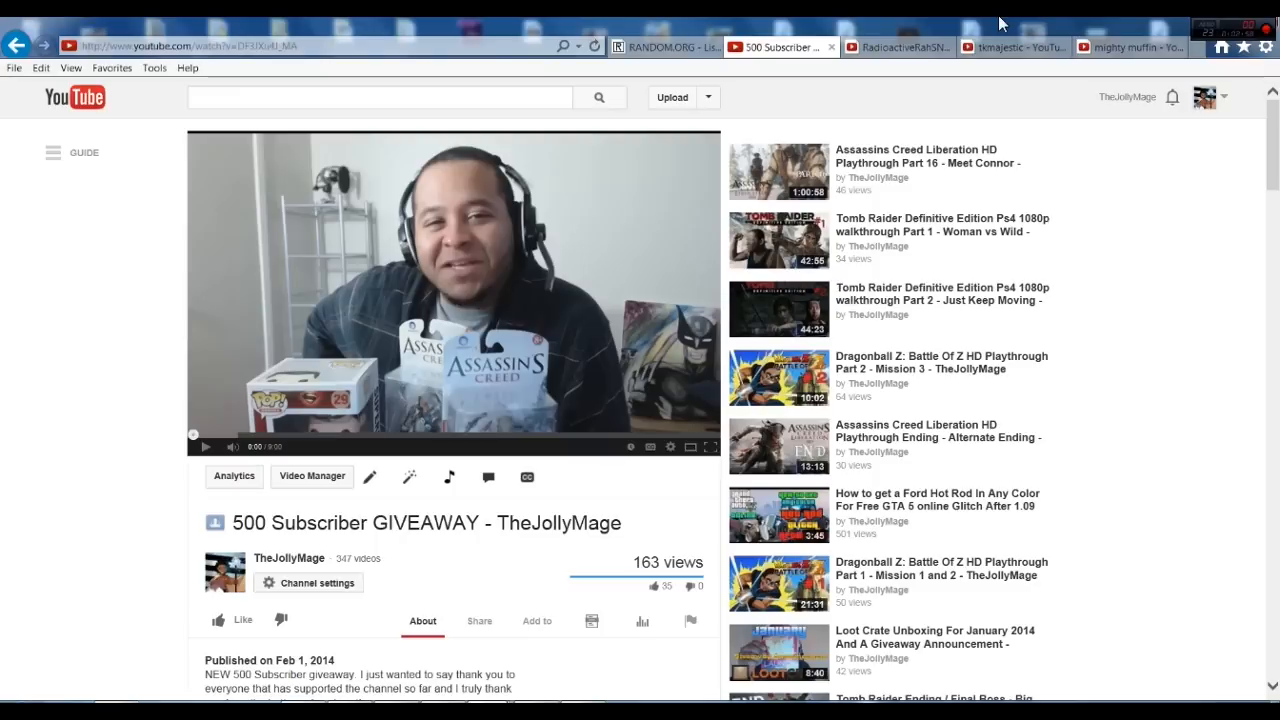
{"action": "mouse_move", "coordinate": [904, 42]}
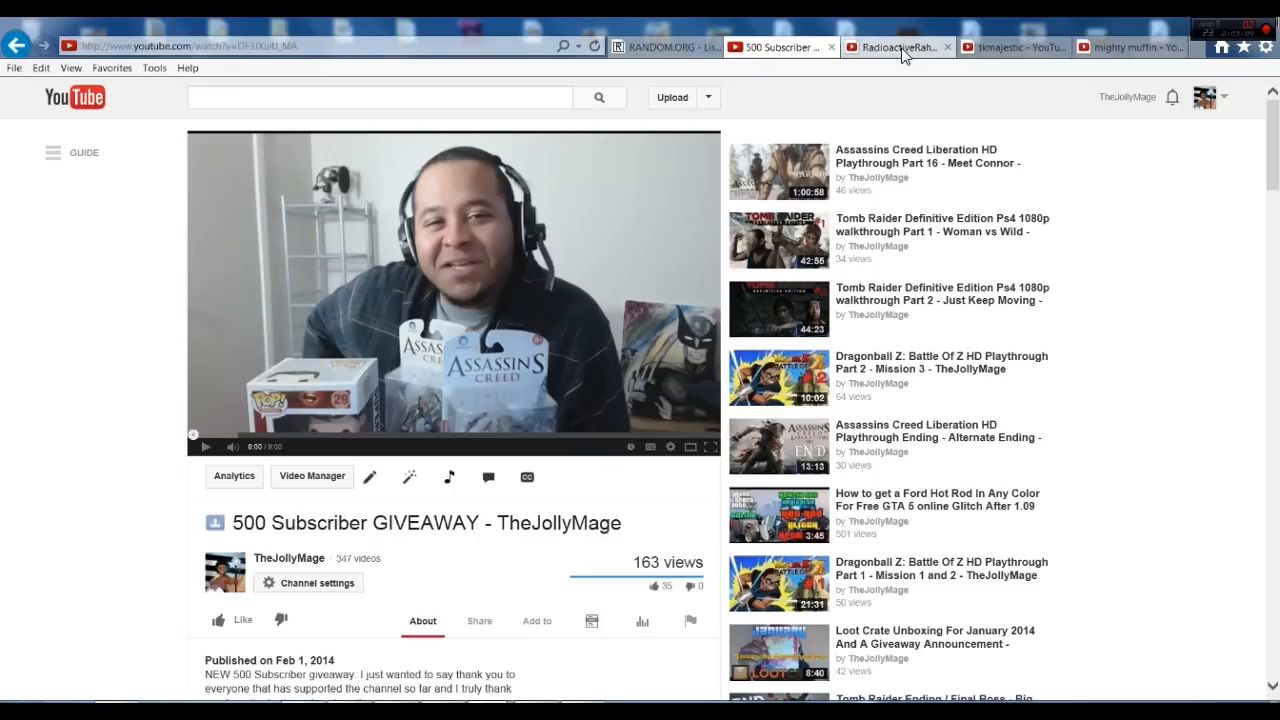
{"action": "left_click", "coordinate": [896, 48]}
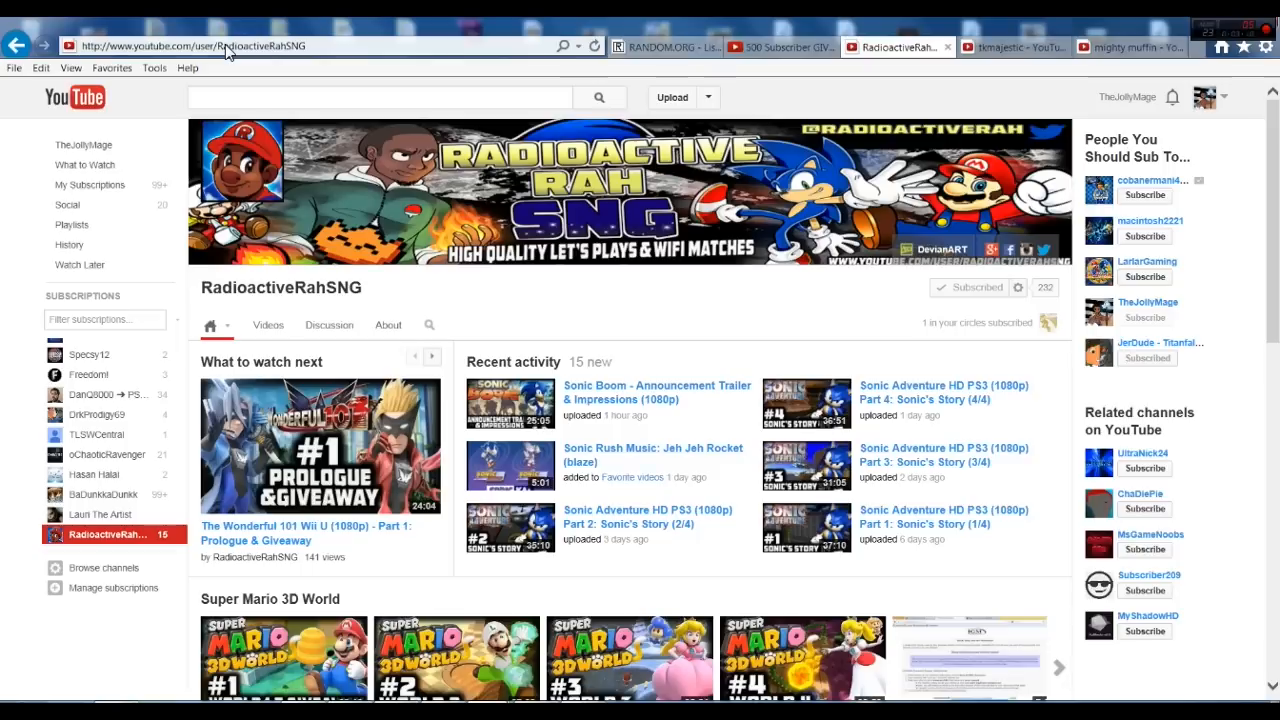
{"action": "mouse_move", "coordinate": [302, 62]}
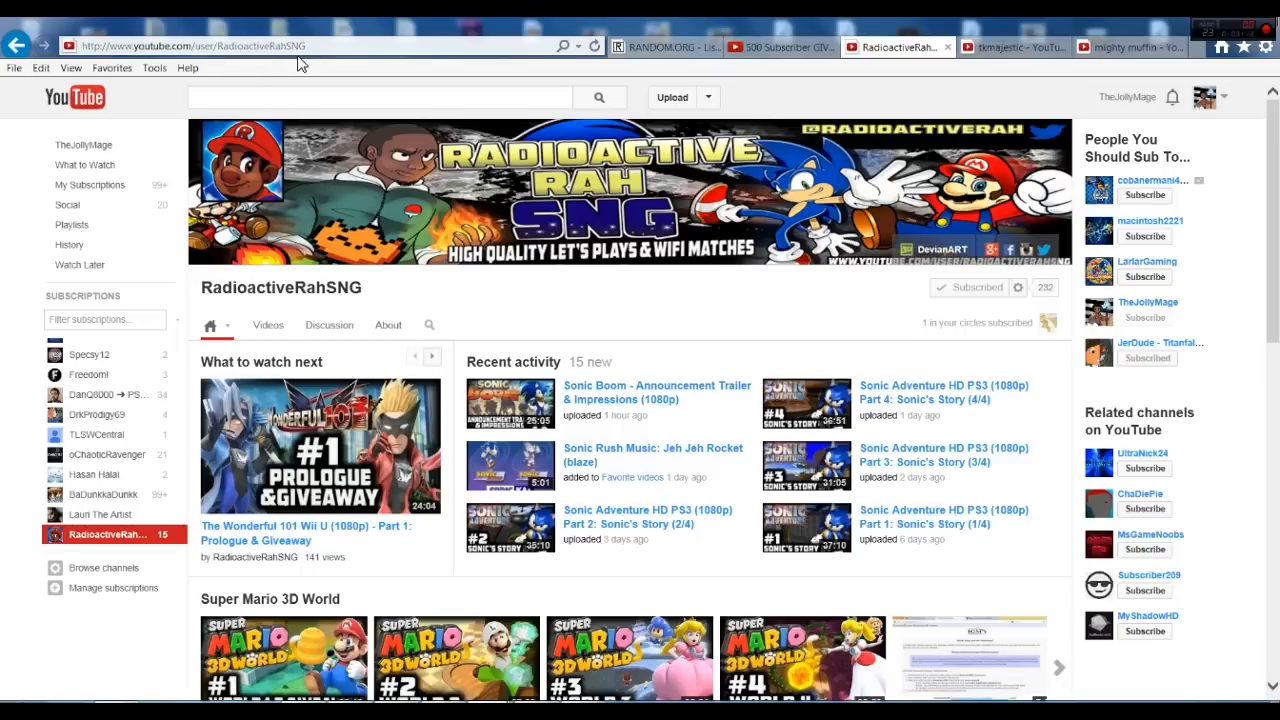
{"action": "mouse_move", "coordinate": [372, 242]}
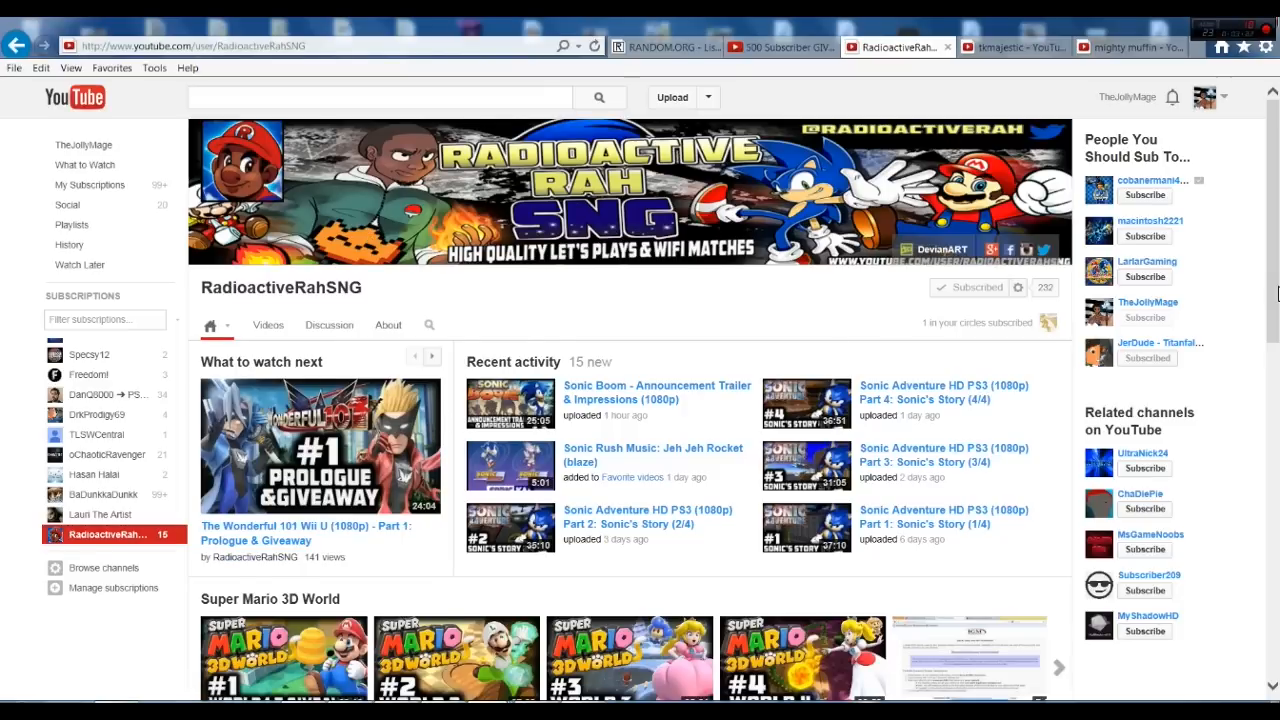
{"action": "scroll", "scroll_direction": "down", "scroll_amount": 3}
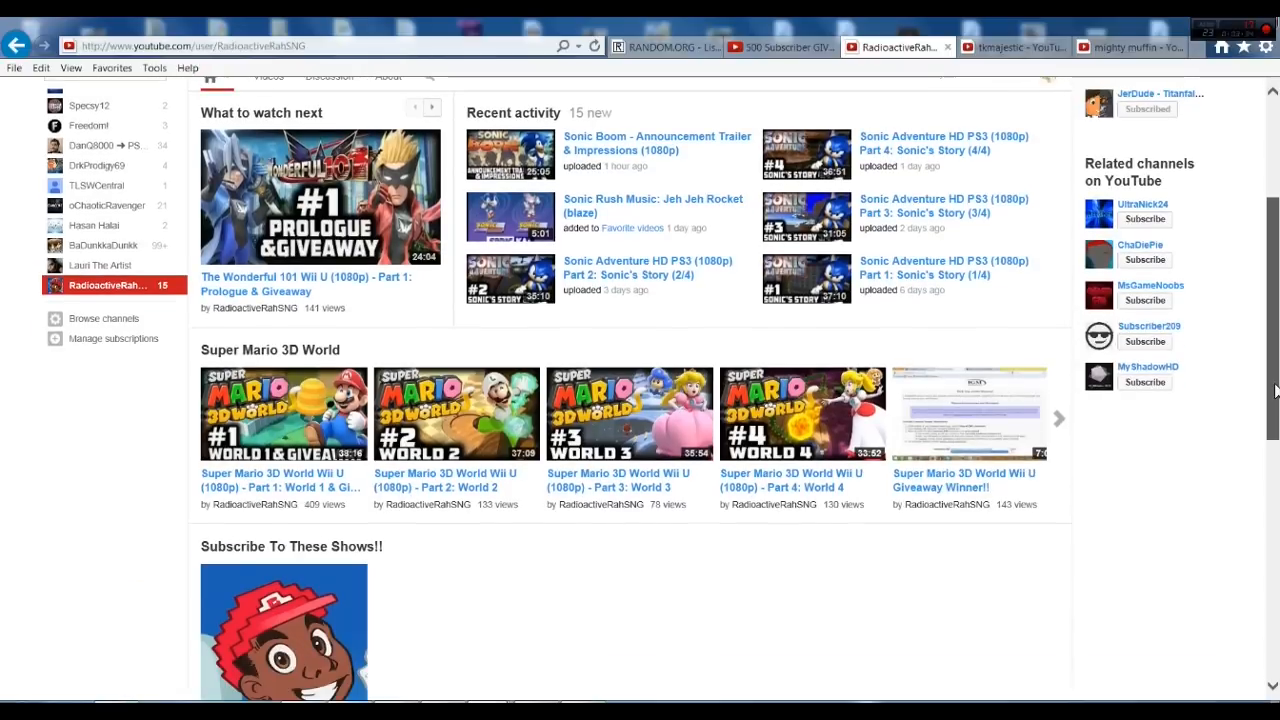
{"action": "scroll", "scroll_direction": "down", "scroll_amount": 3}
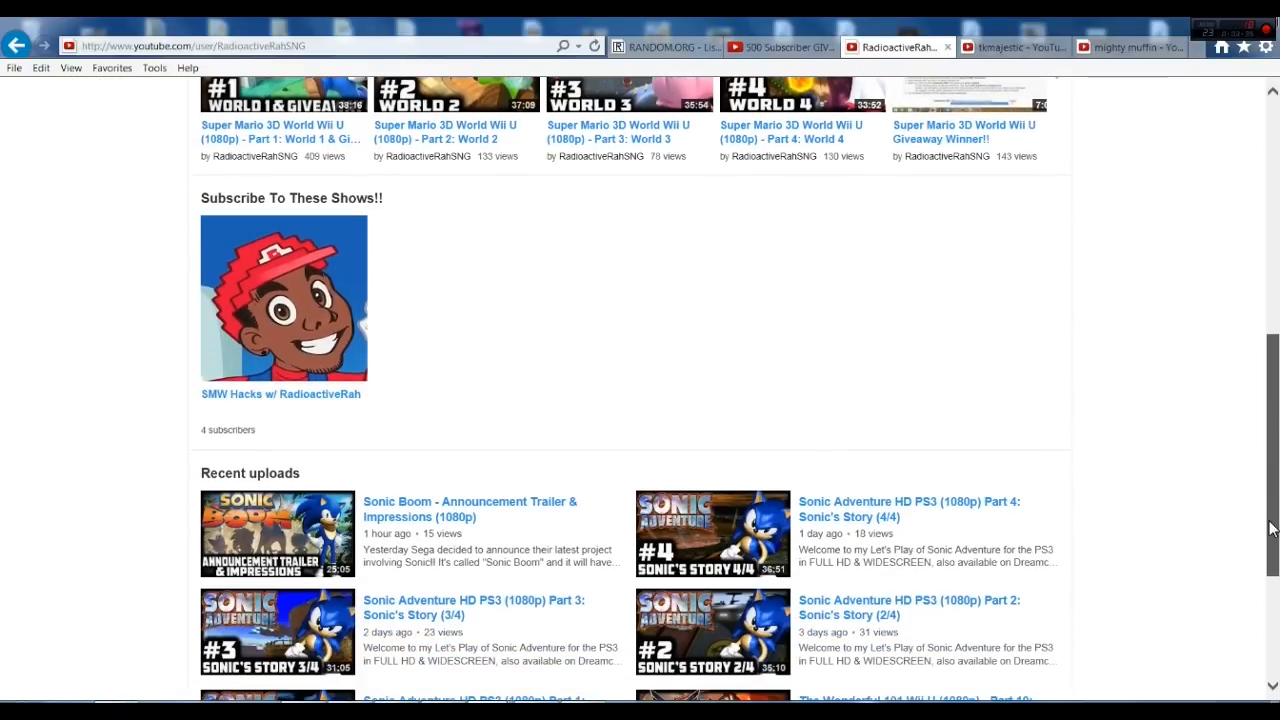
{"action": "scroll", "scroll_direction": "down", "scroll_amount": 3}
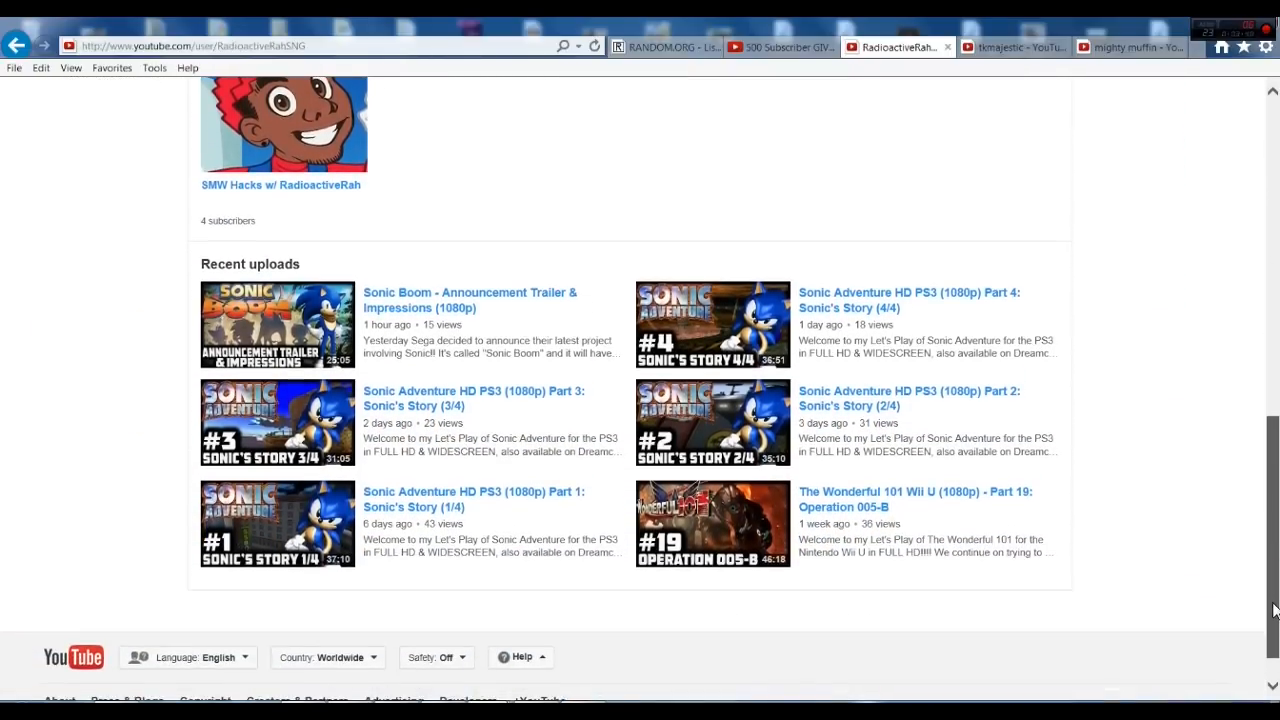
{"action": "scroll", "scroll_direction": "up", "scroll_amount": 3}
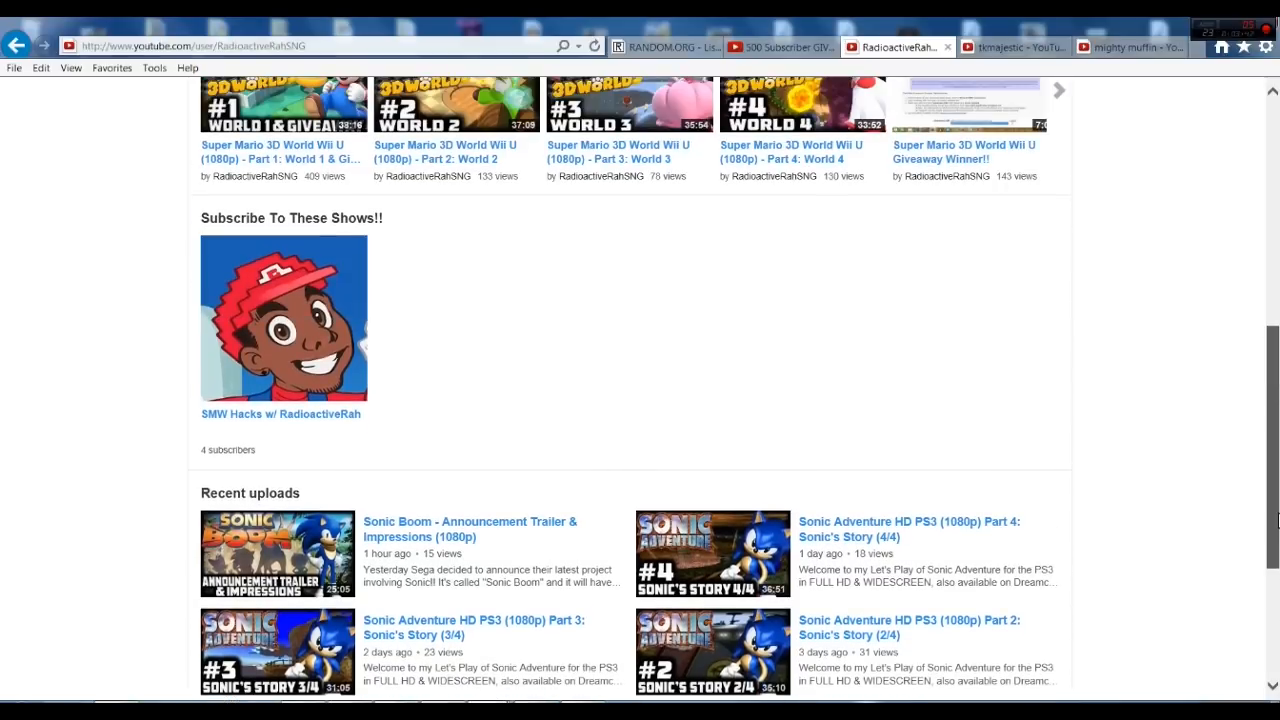
{"action": "scroll", "scroll_direction": "up", "scroll_amount": 3}
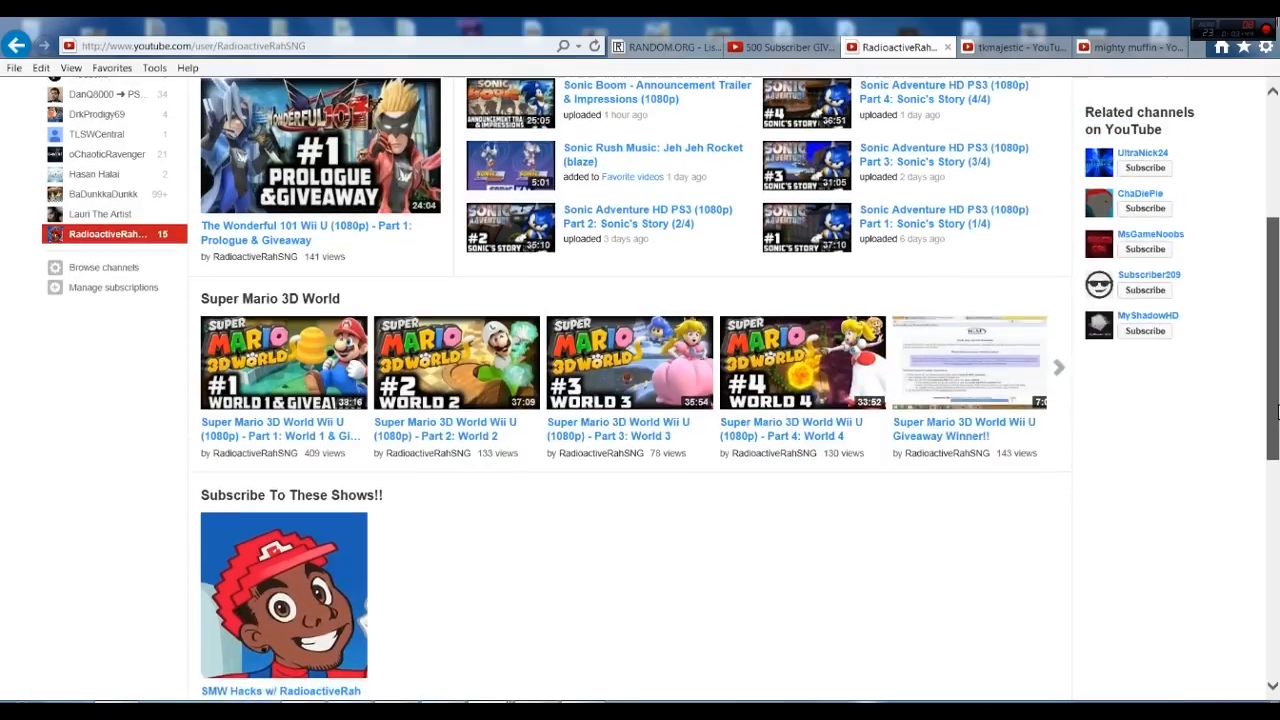
{"action": "scroll", "scroll_direction": "up", "scroll_amount": 3}
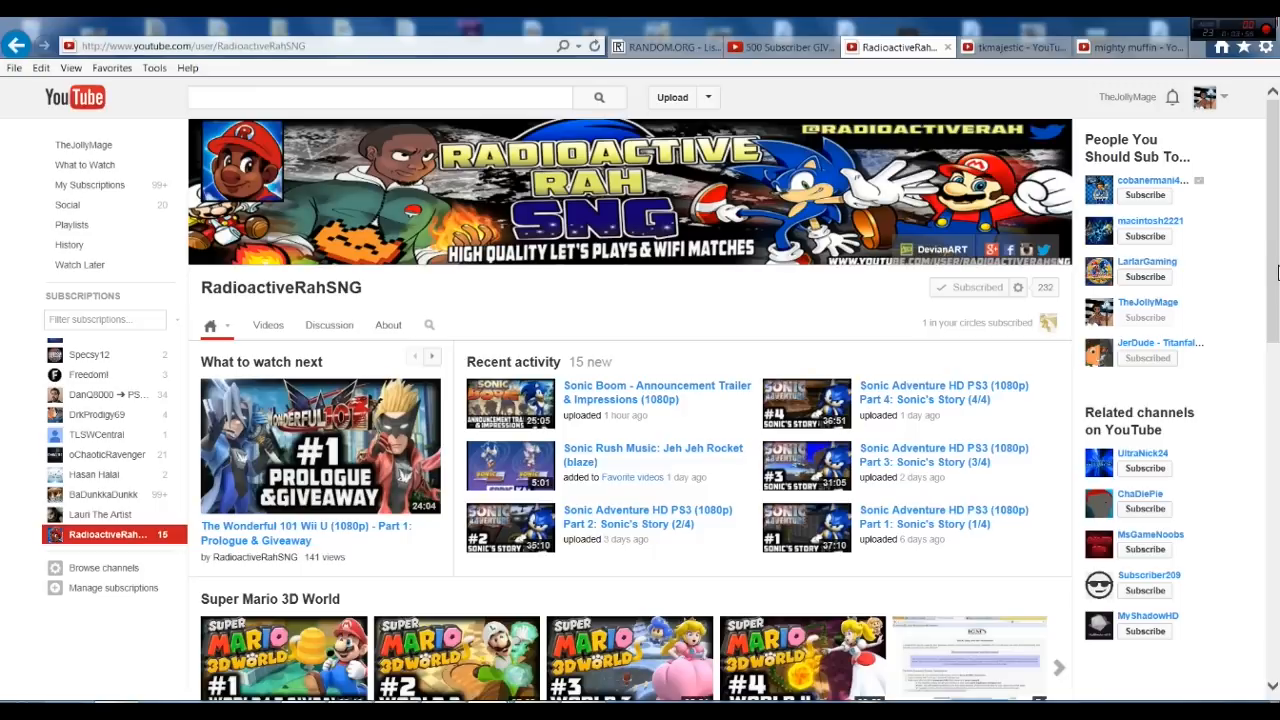
Step: Browse the RadioactiveRahSNG channel, then switch to the tkmajestic channel's Videos tab
{"action": "scroll", "scroll_direction": "down", "scroll_amount": 3}
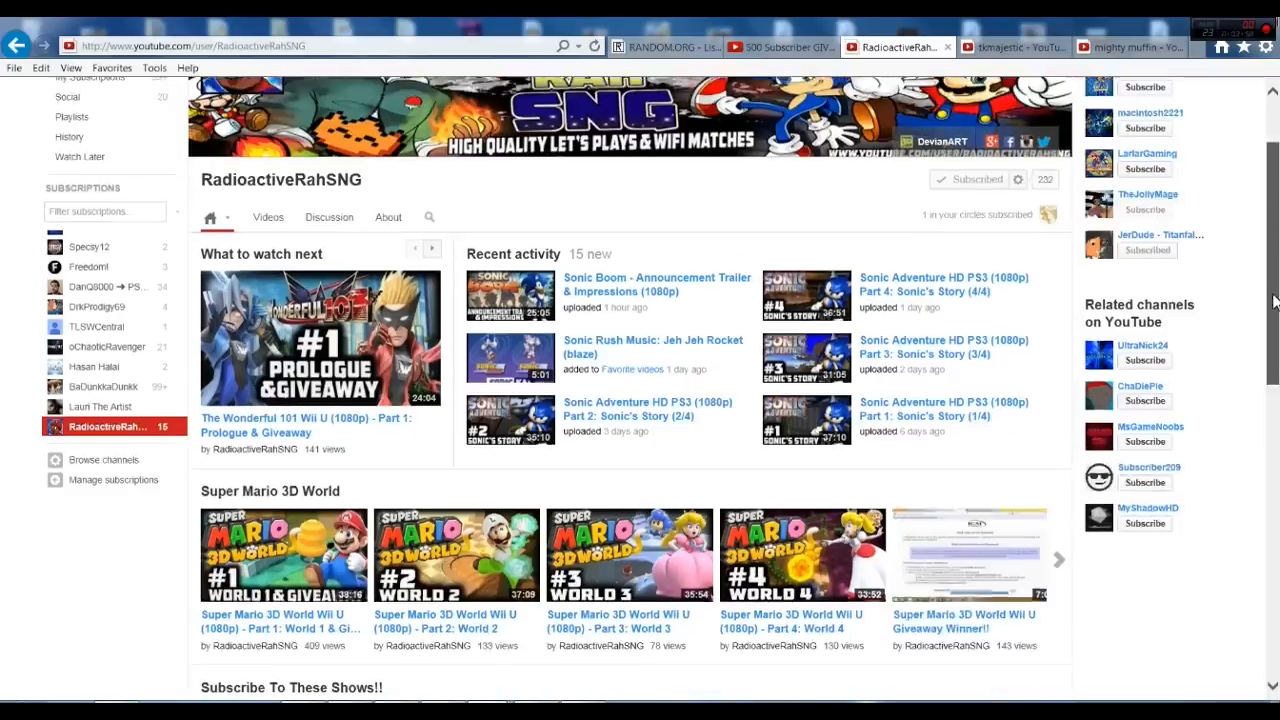
{"action": "scroll", "scroll_direction": "down", "scroll_amount": 3}
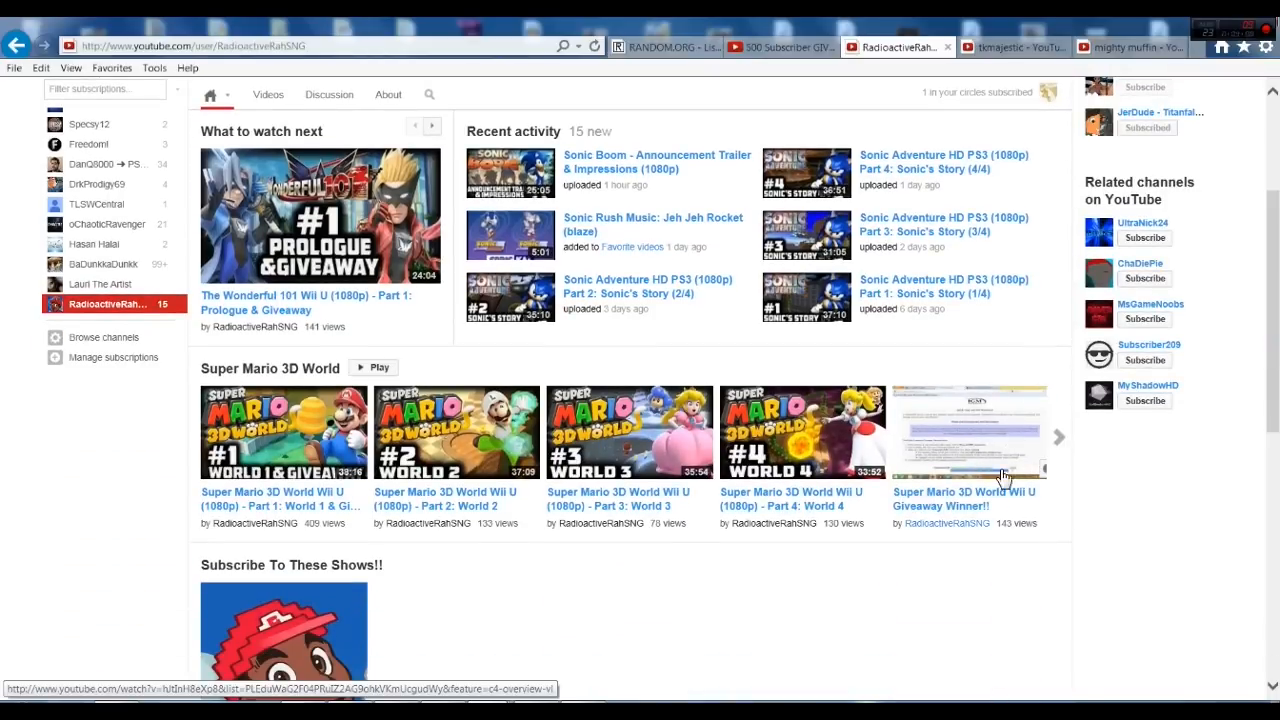
{"action": "mouse_move", "coordinate": [990, 478]}
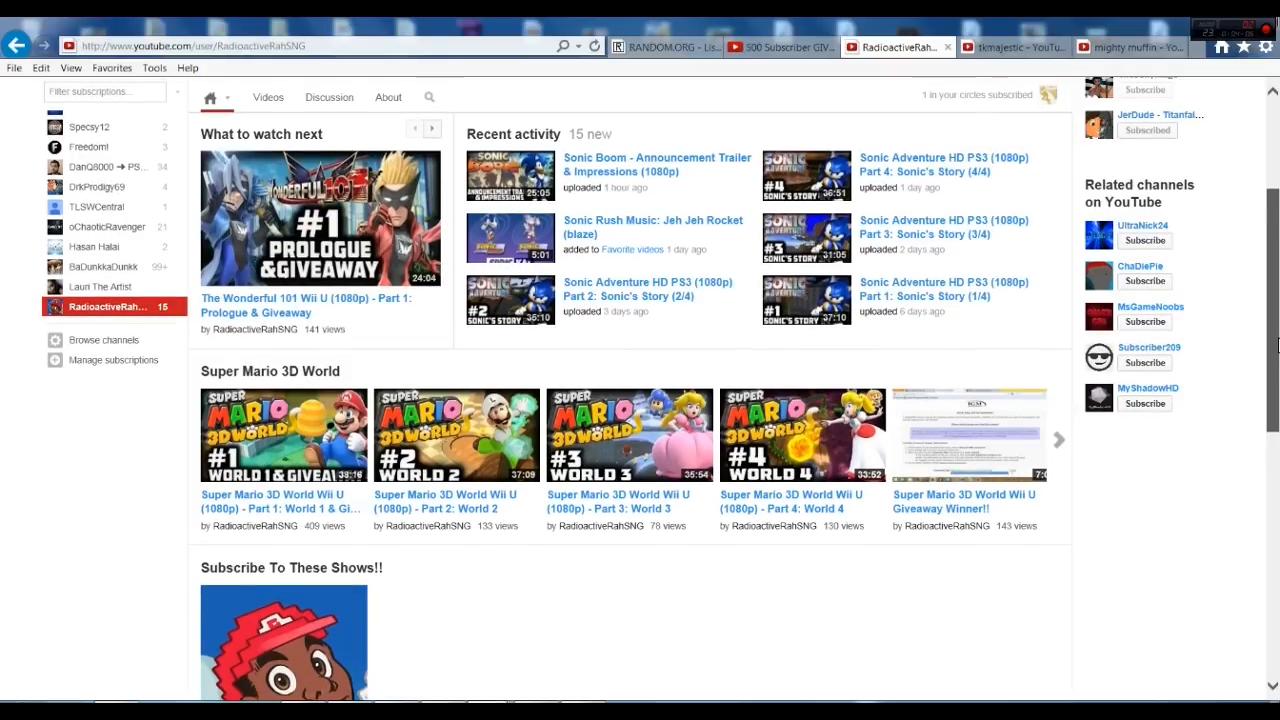
{"action": "scroll", "scroll_direction": "up", "scroll_amount": 3}
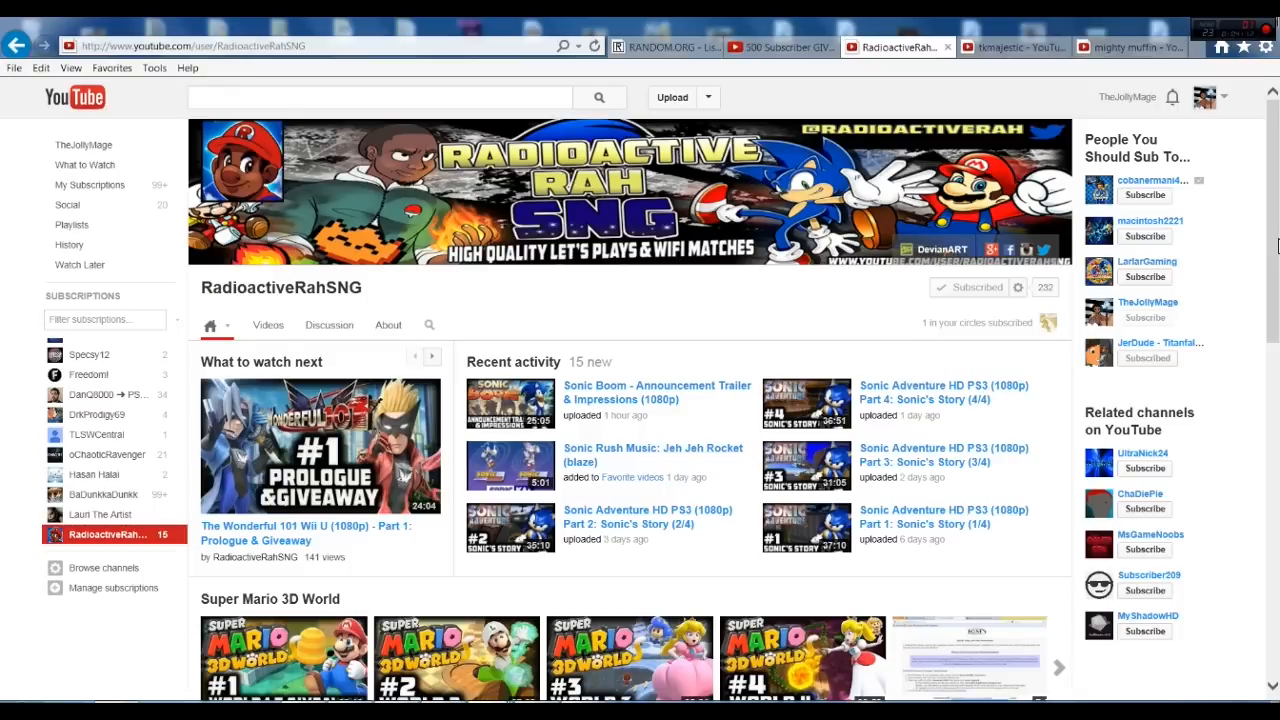
{"action": "mouse_move", "coordinate": [1264, 216]}
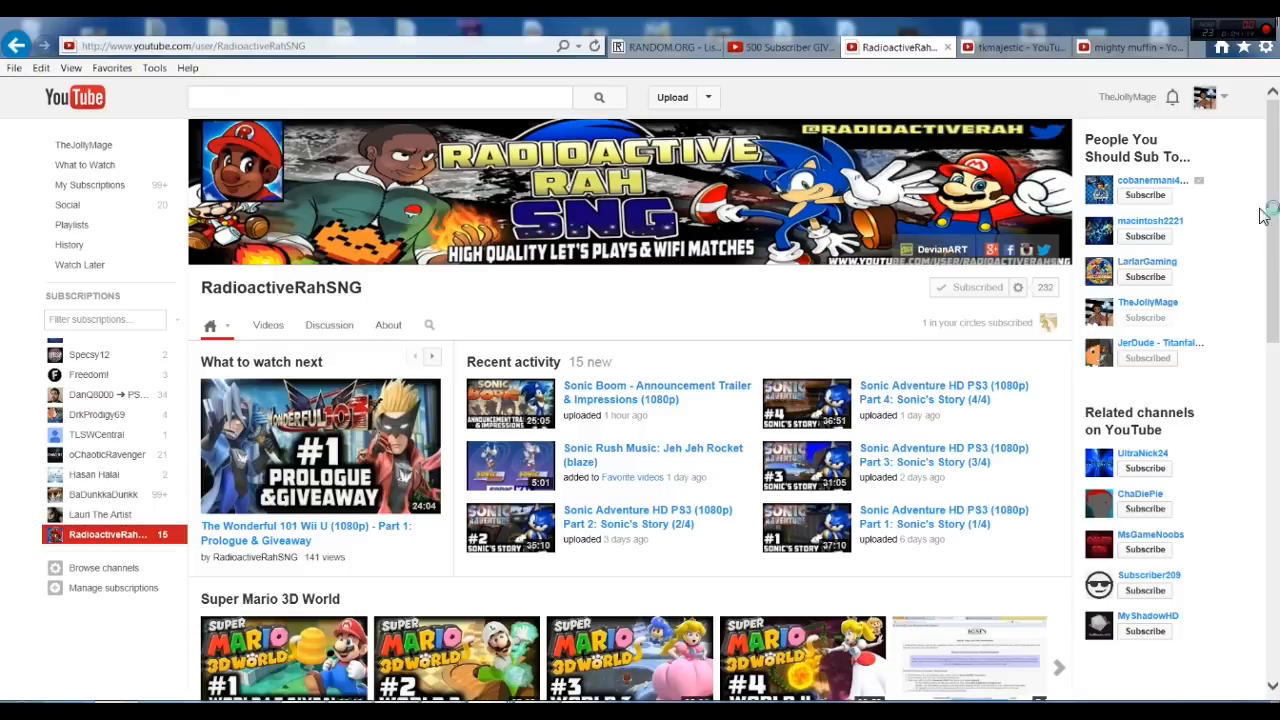
{"action": "left_click", "coordinate": [1010, 46]}
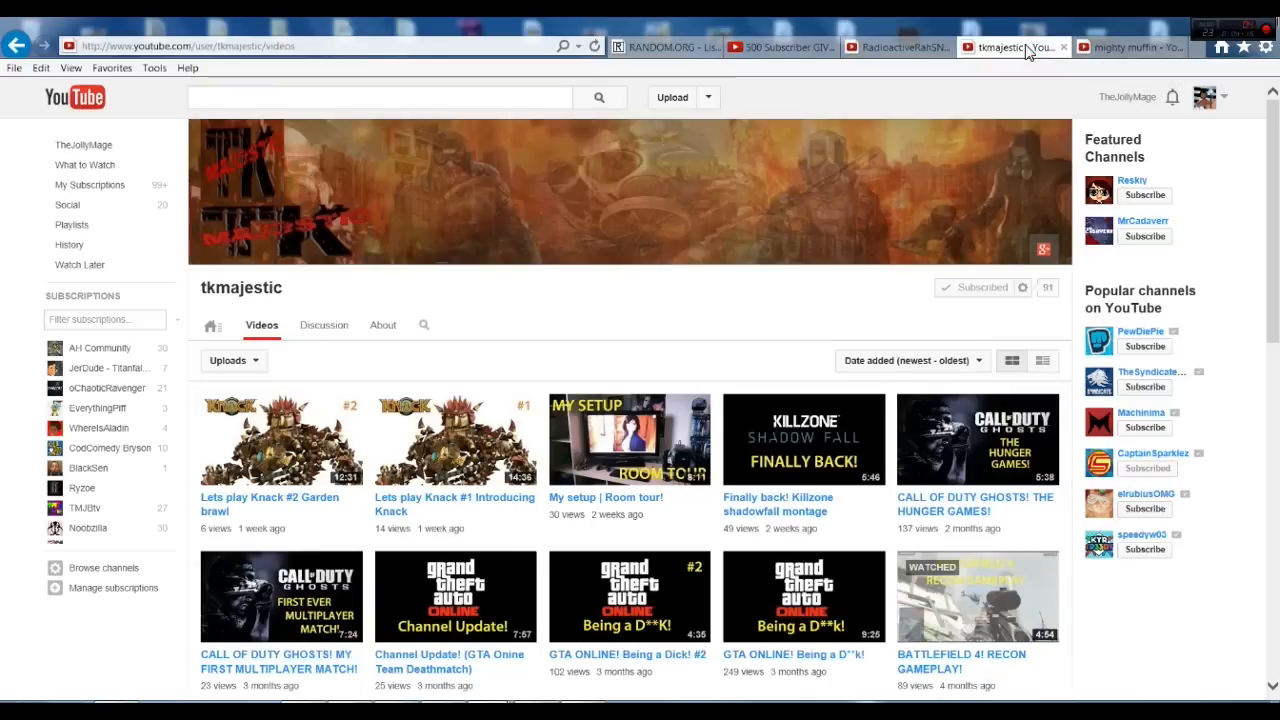
{"action": "mouse_move", "coordinate": [622, 264]}
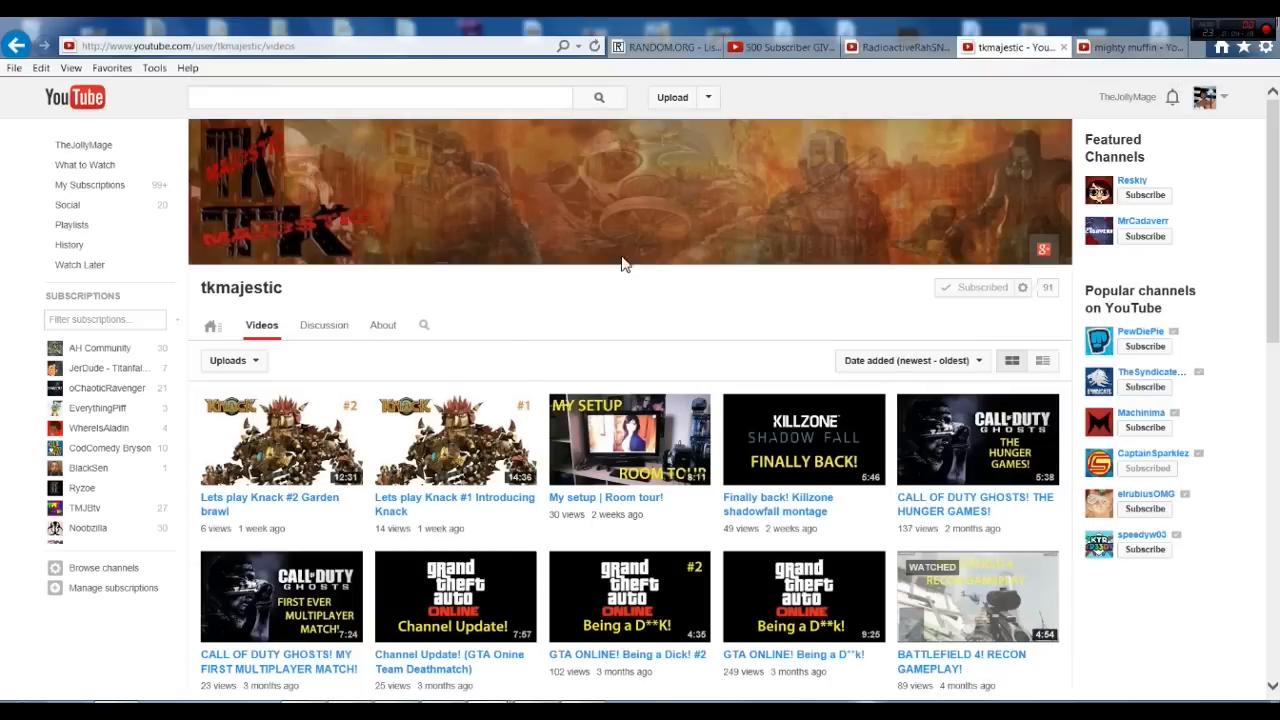
{"action": "mouse_move", "coordinate": [616, 352]}
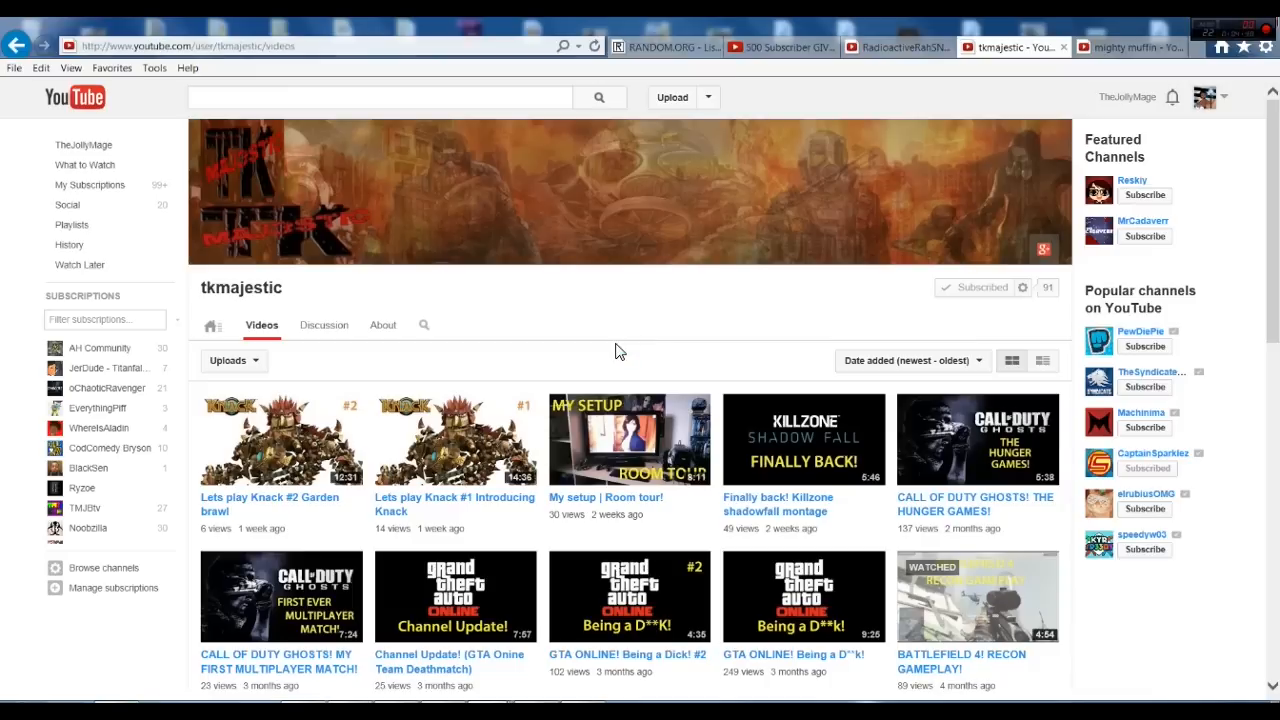
{"action": "mouse_move", "coordinate": [618, 440]}
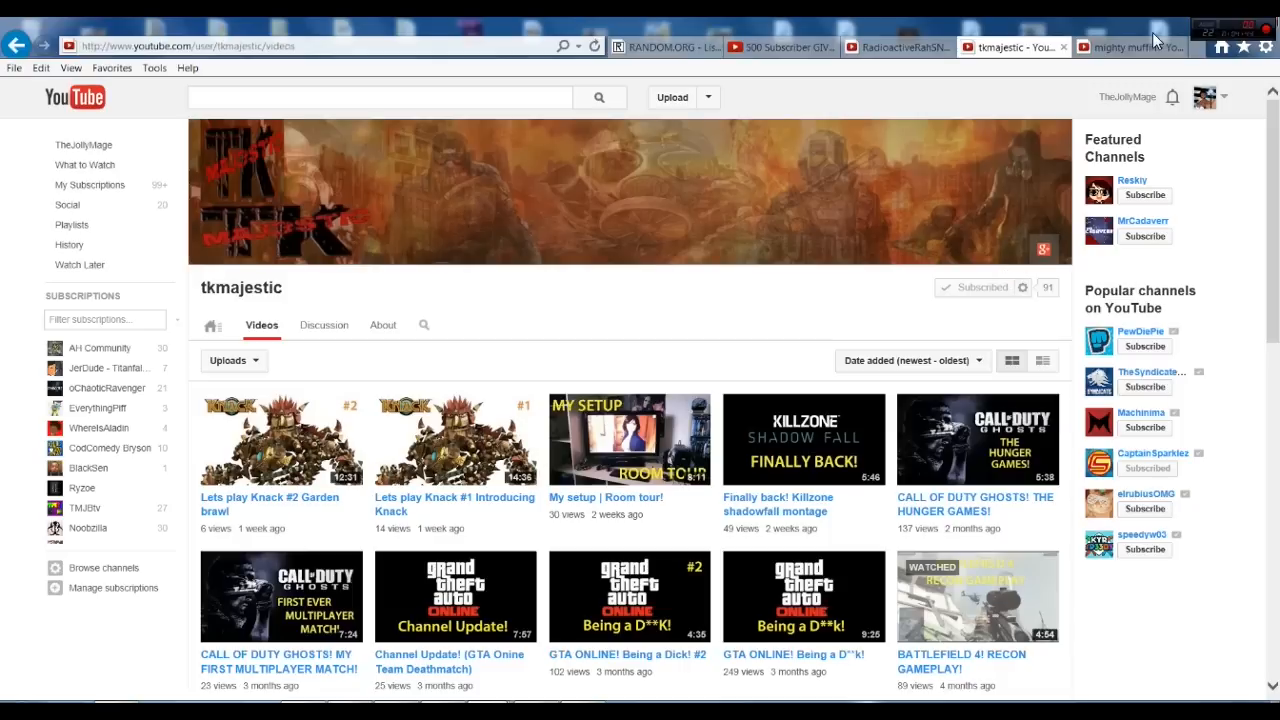
Step: Switch to the mighty muffin channel's Videos page tab
{"action": "left_click", "coordinate": [1128, 46]}
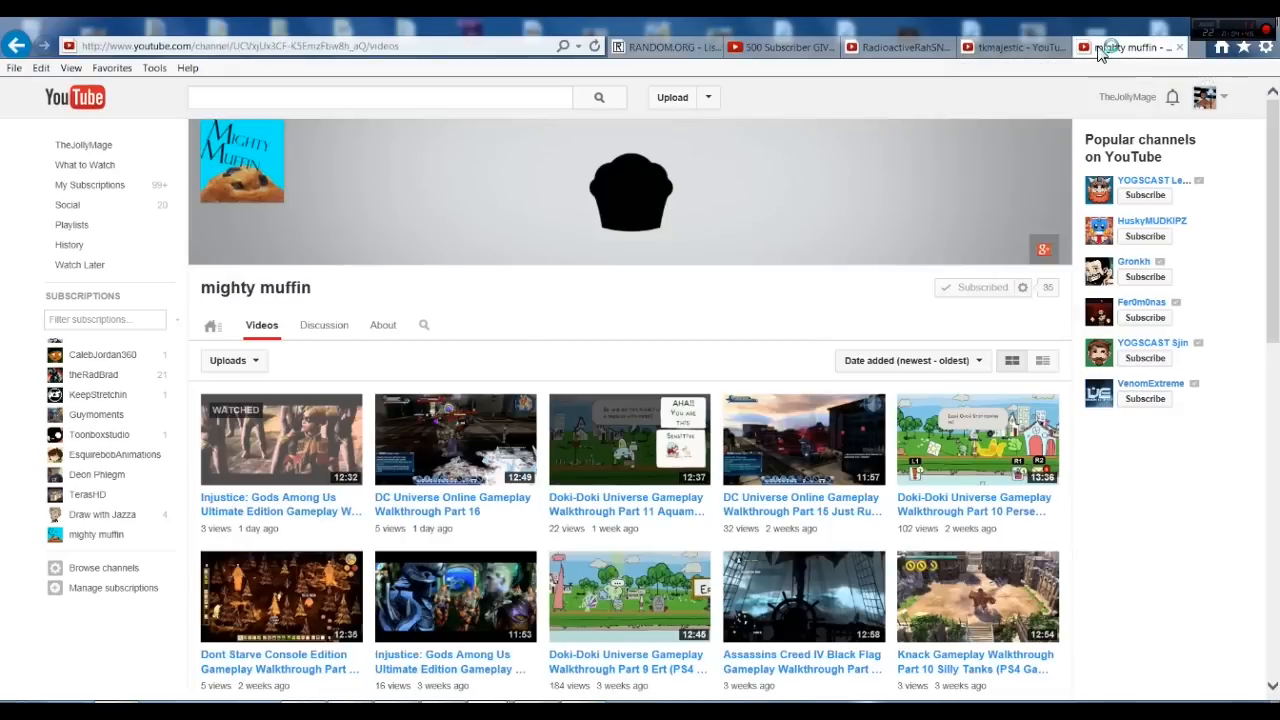
{"action": "mouse_move", "coordinate": [768, 280]}
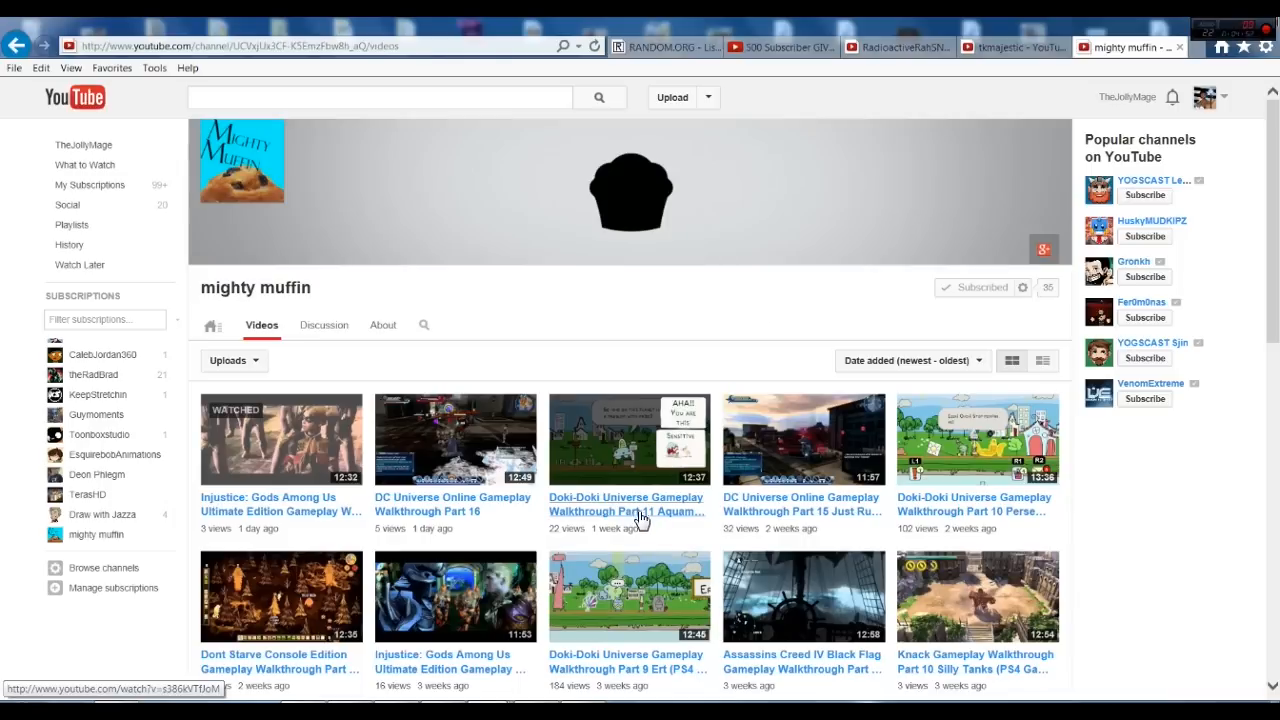
{"action": "mouse_move", "coordinate": [284, 548]}
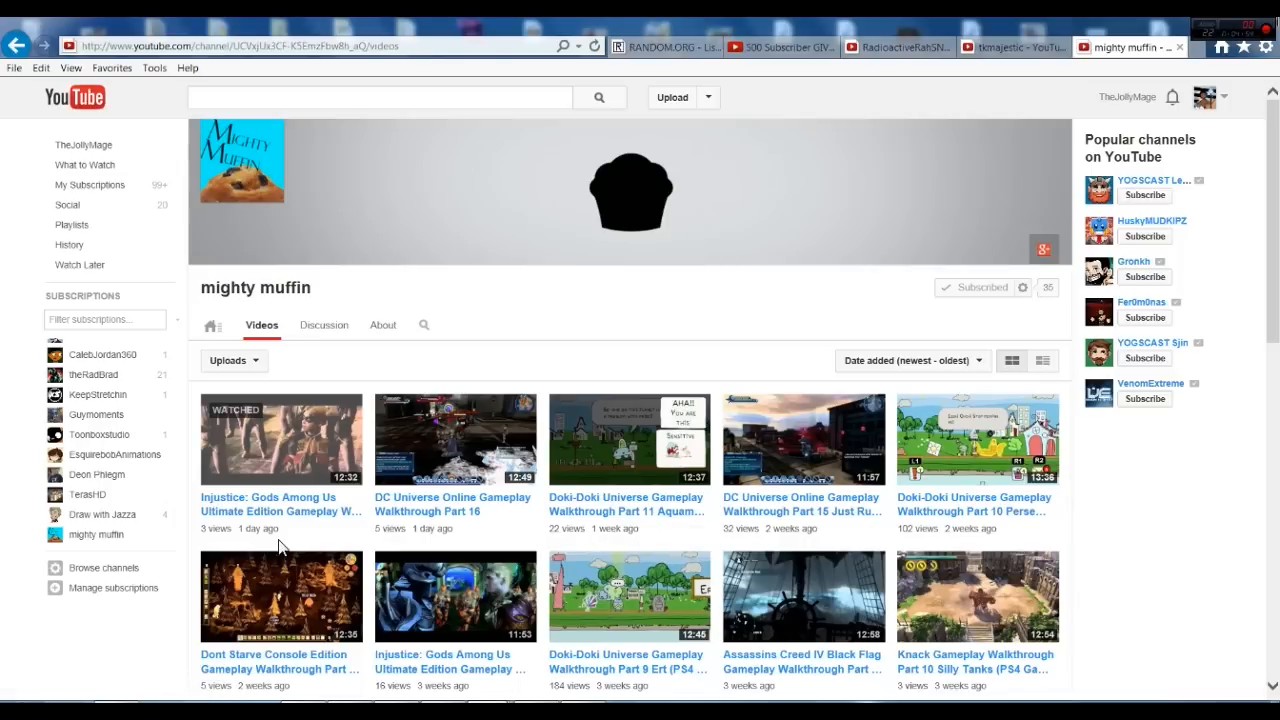
{"action": "mouse_move", "coordinate": [732, 572]}
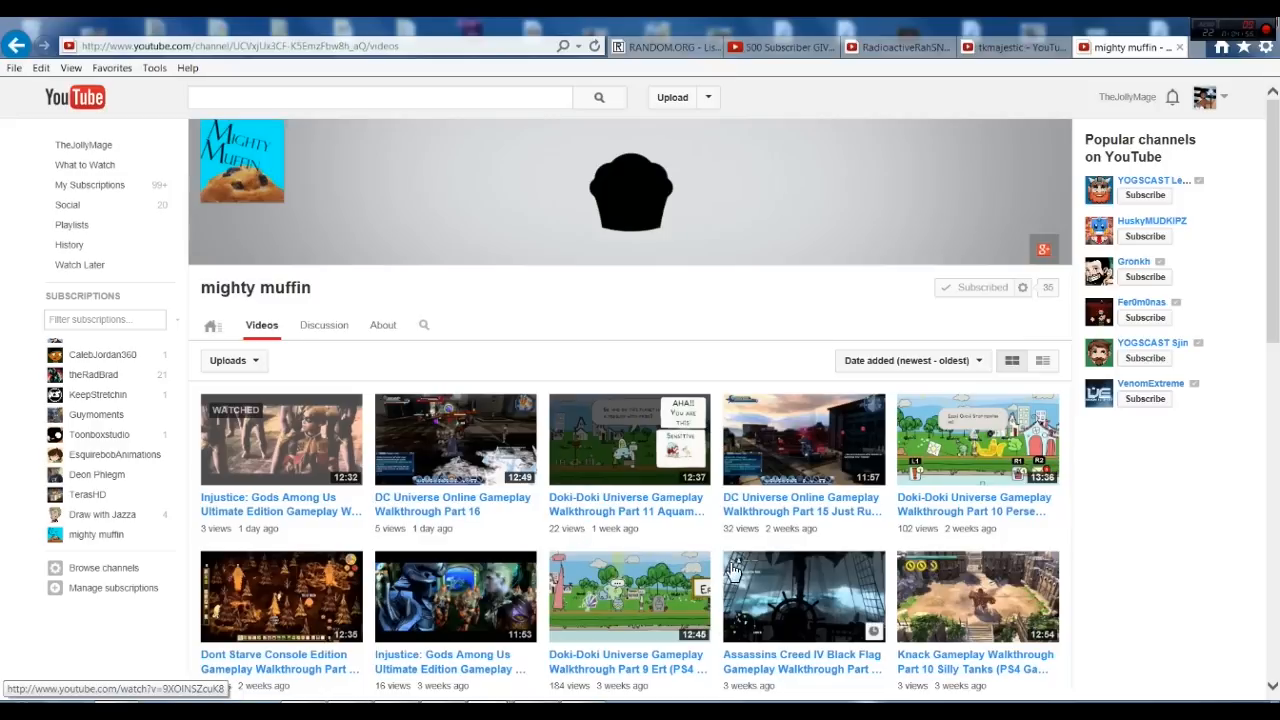
{"action": "mouse_move", "coordinate": [896, 424]}
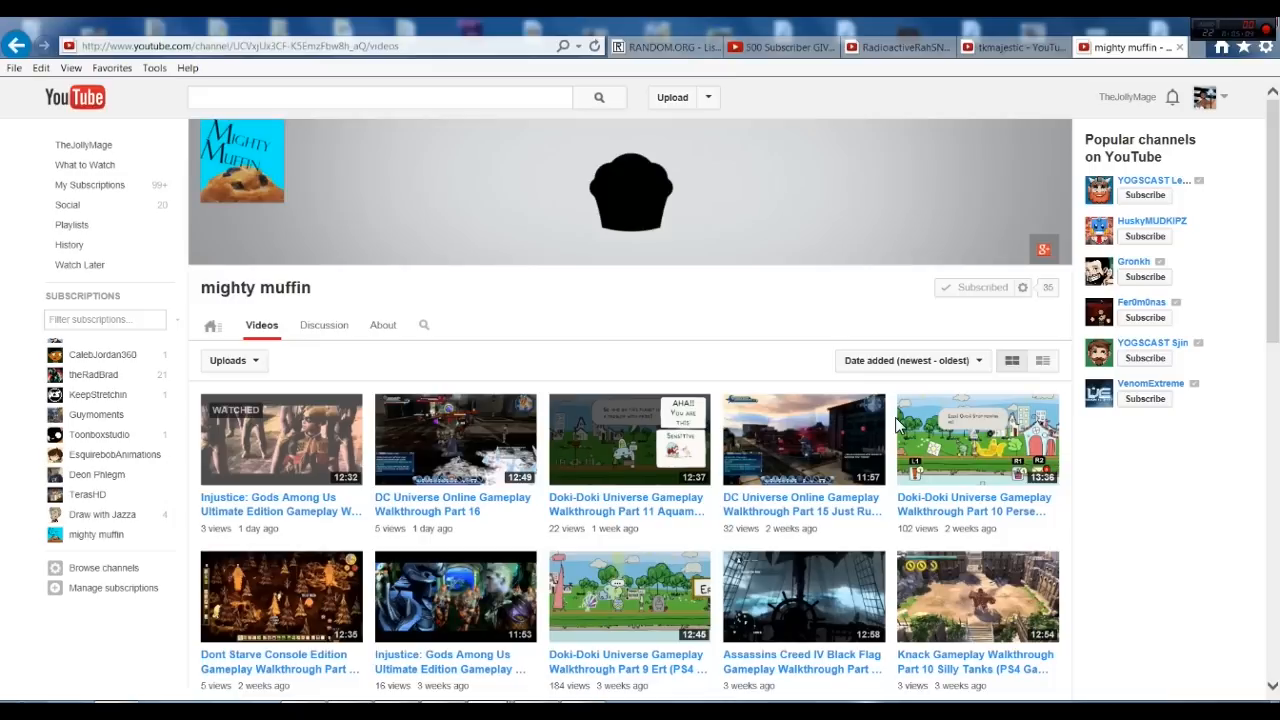
{"action": "mouse_move", "coordinate": [1036, 170]}
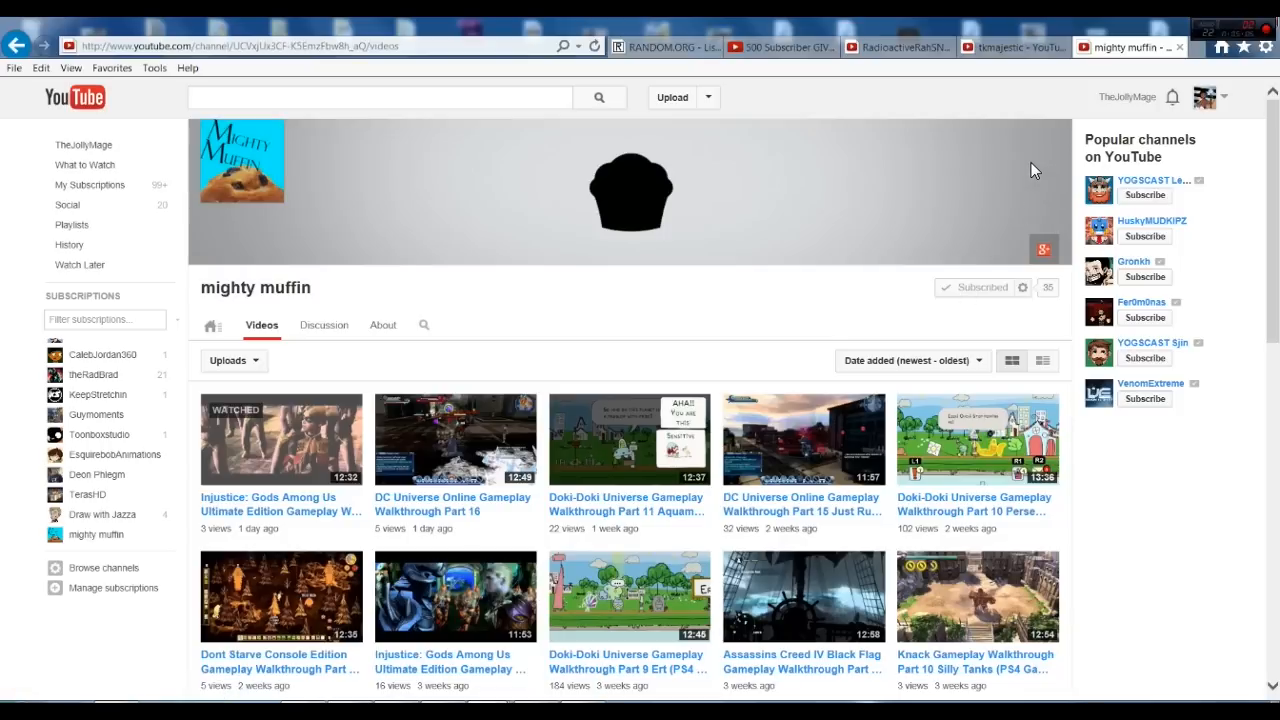
{"action": "mouse_move", "coordinate": [1008, 164]}
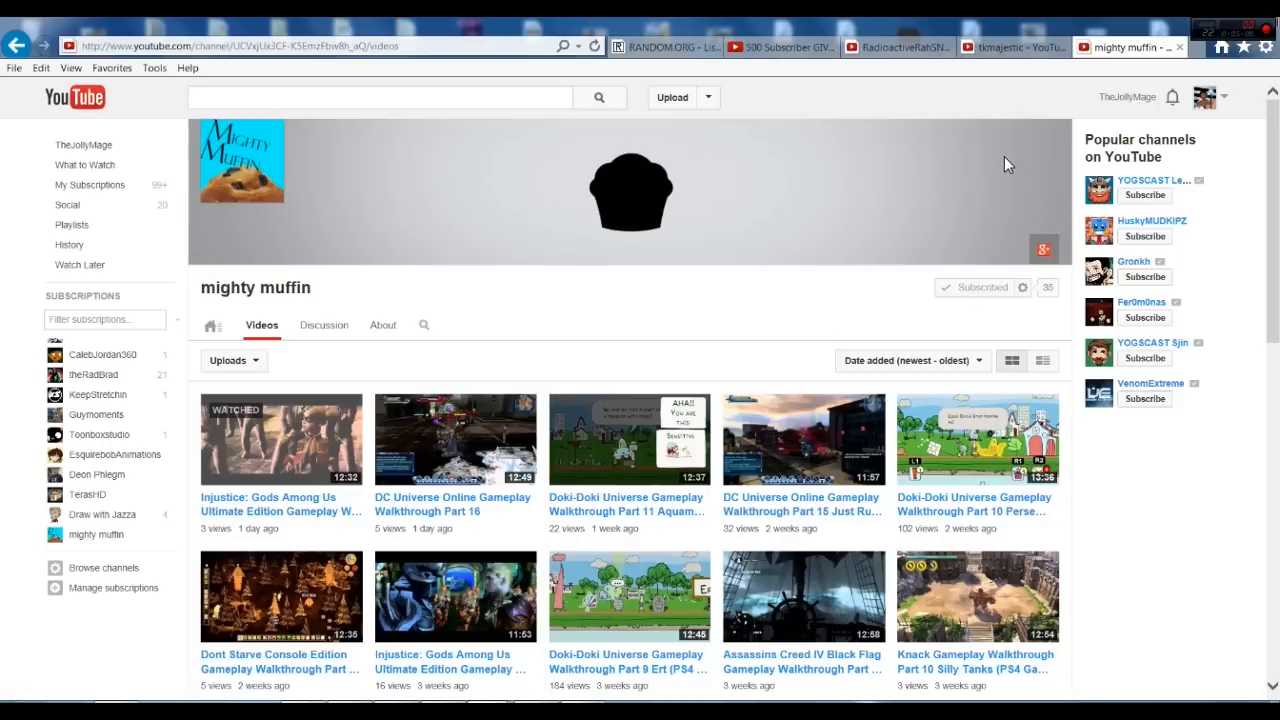
Step: Return to the tkmajestic tab, then bring up the RANDOM.ORG List Randomizer page
{"action": "left_click", "coordinate": [1010, 46]}
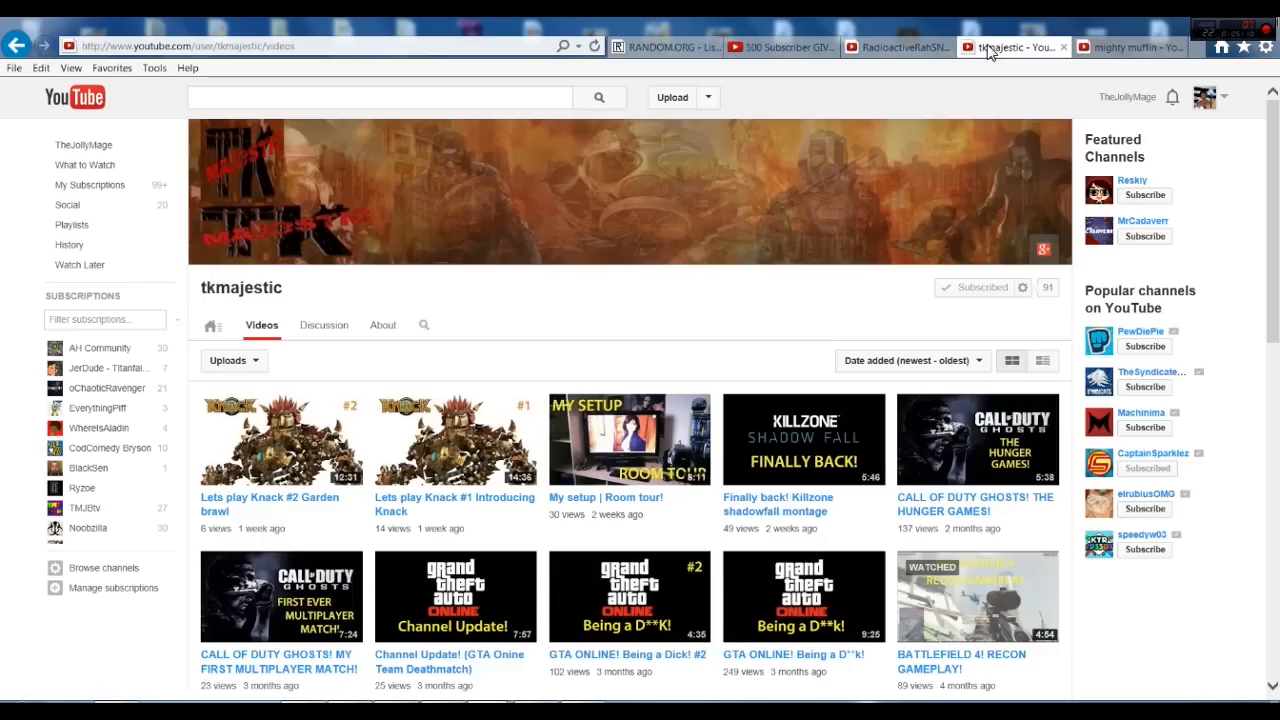
{"action": "left_click", "coordinate": [664, 46]}
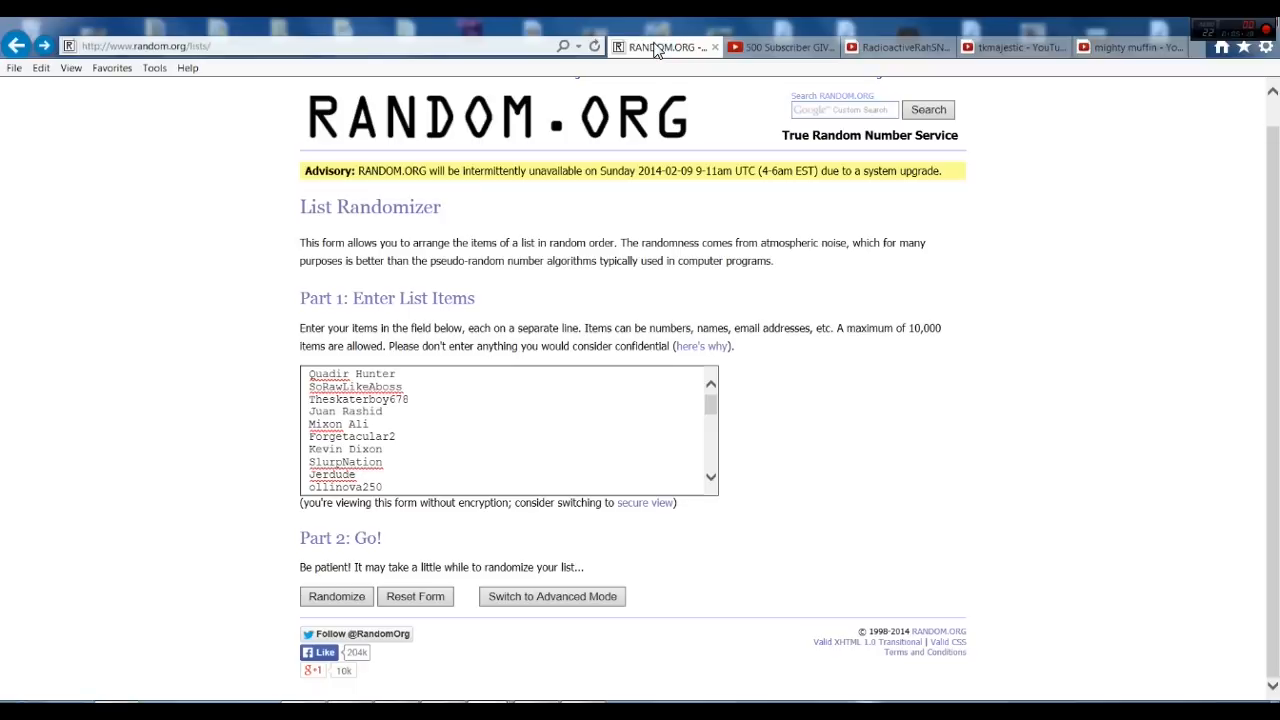
{"action": "mouse_move", "coordinate": [348, 380]}
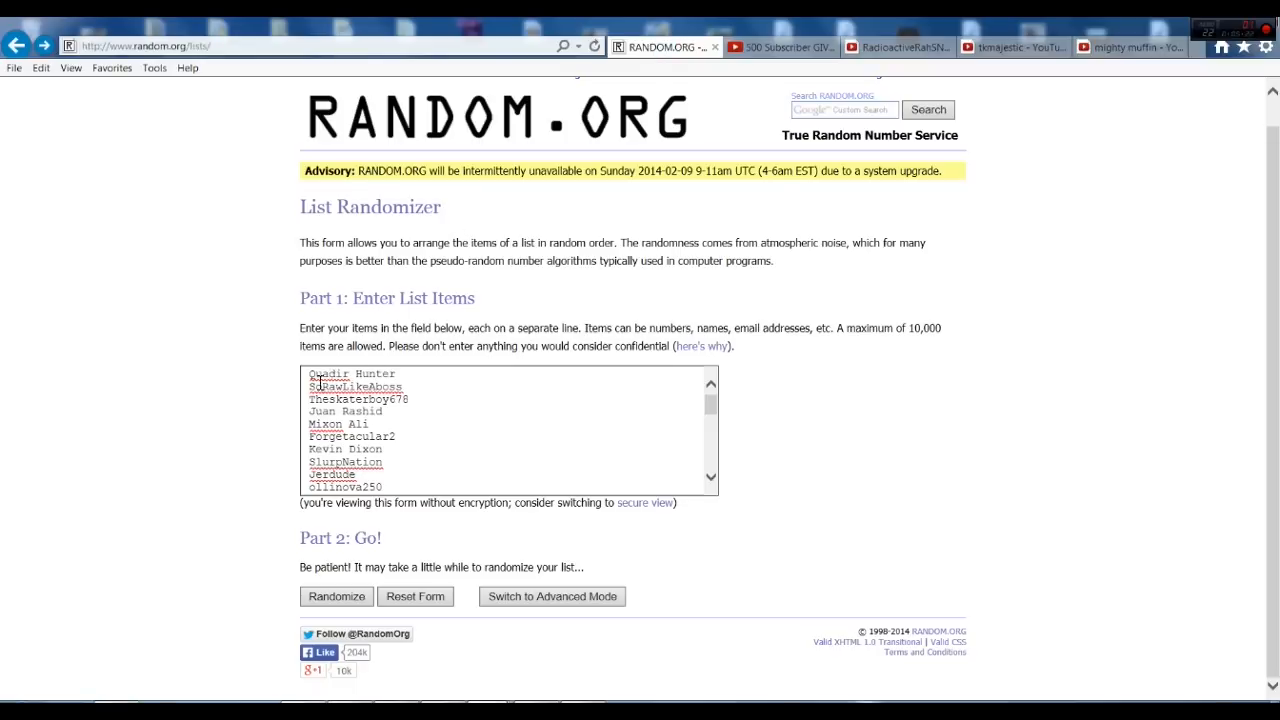
{"action": "mouse_move", "coordinate": [316, 378]}
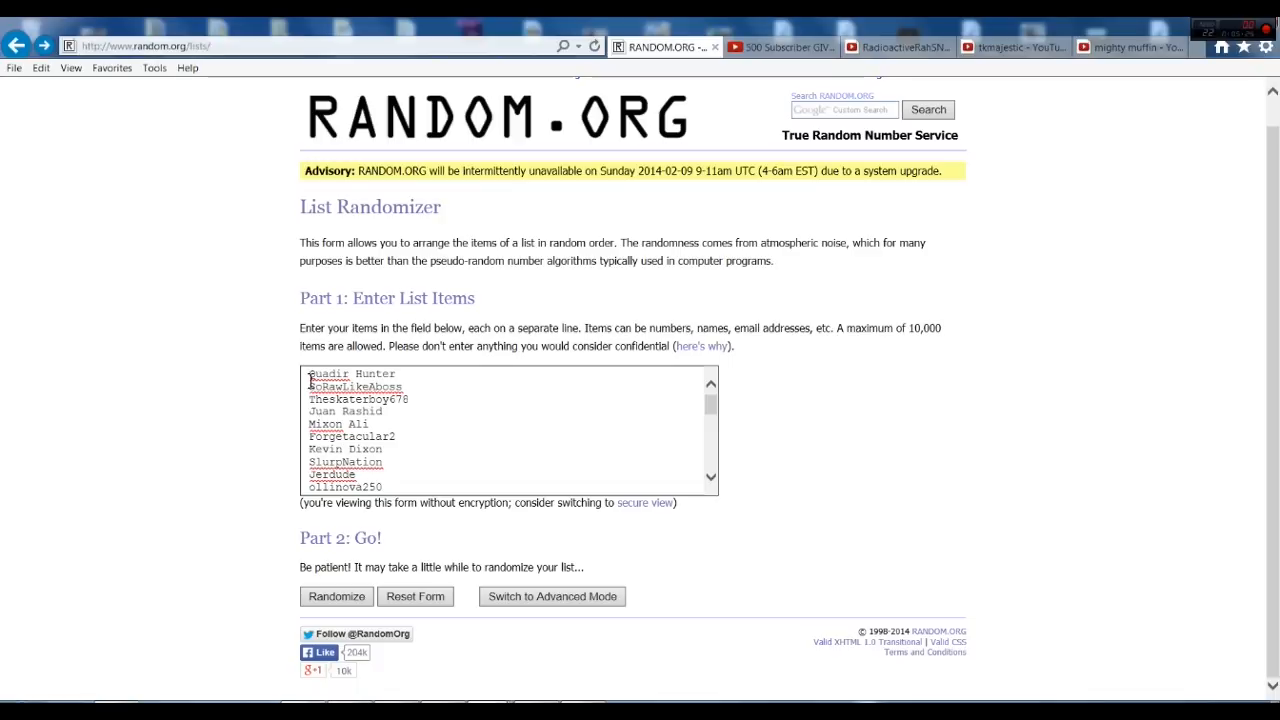
{"action": "left_click_drag", "start_coordinate": [308, 386], "coordinate": [380, 460]}
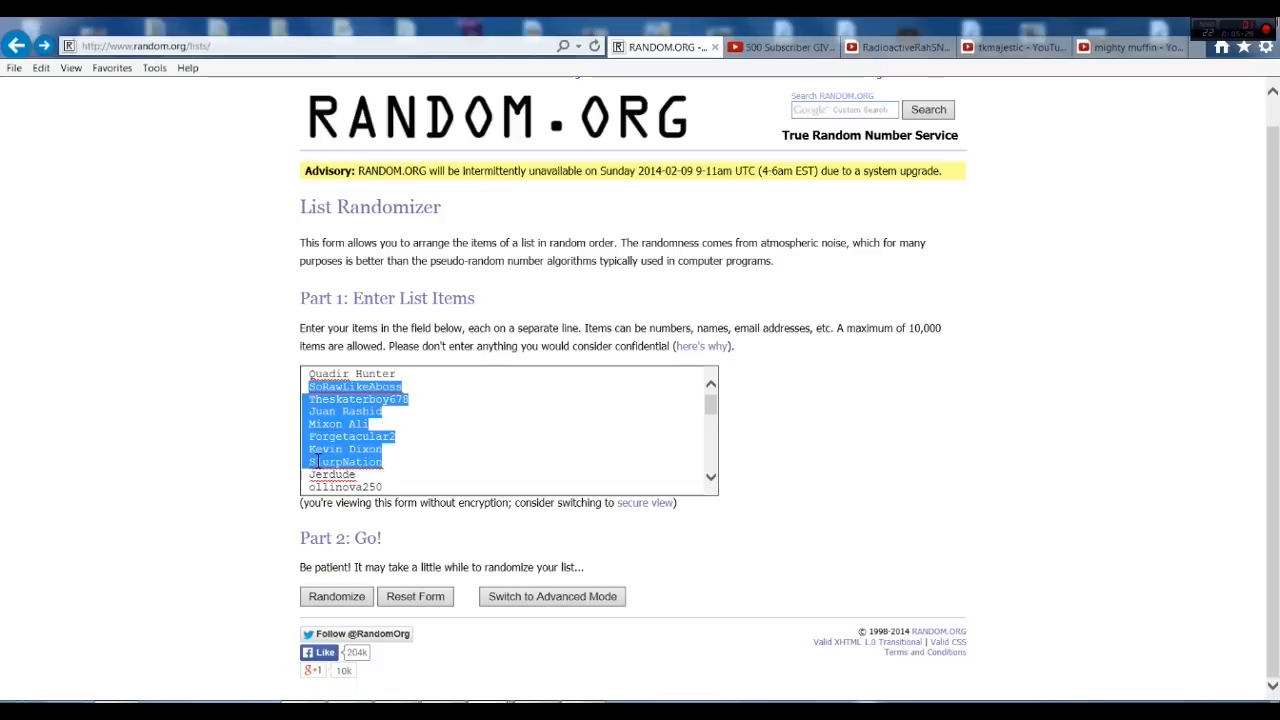
{"action": "scroll", "scroll_direction": "down", "scroll_amount": 3}
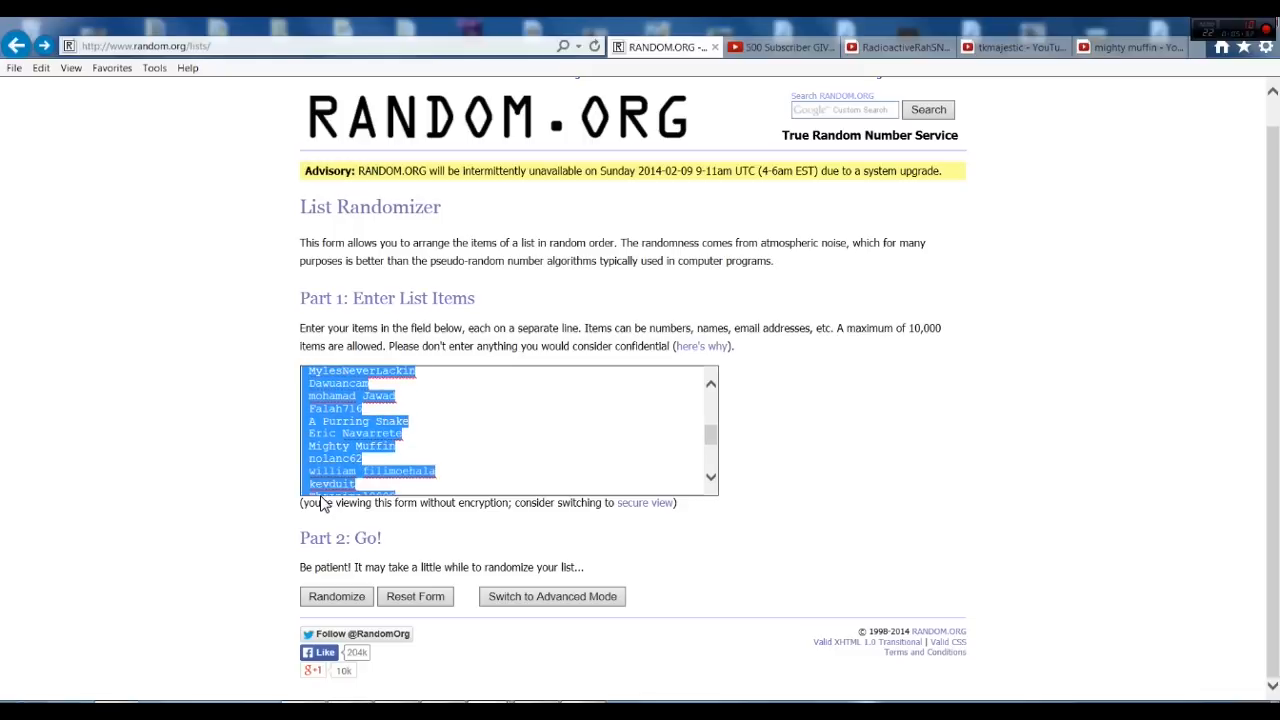
{"action": "left_click", "coordinate": [336, 596]}
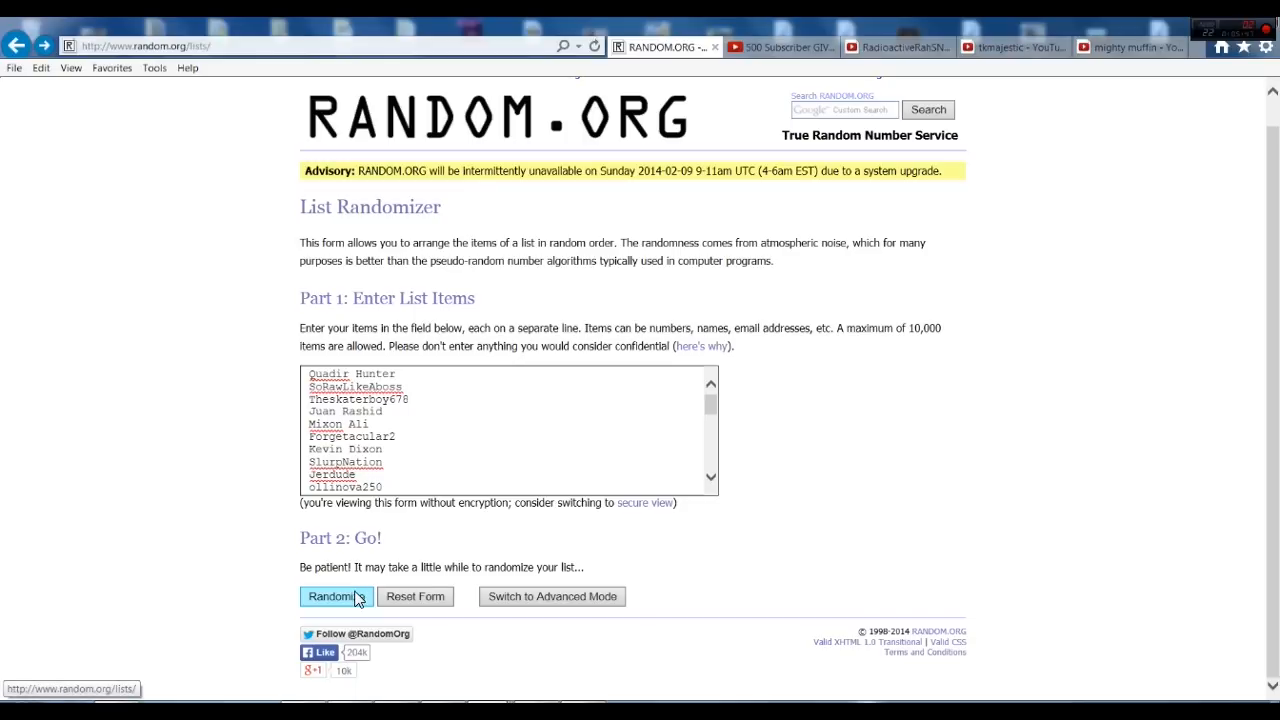
{"action": "mouse_move", "coordinate": [358, 604]}
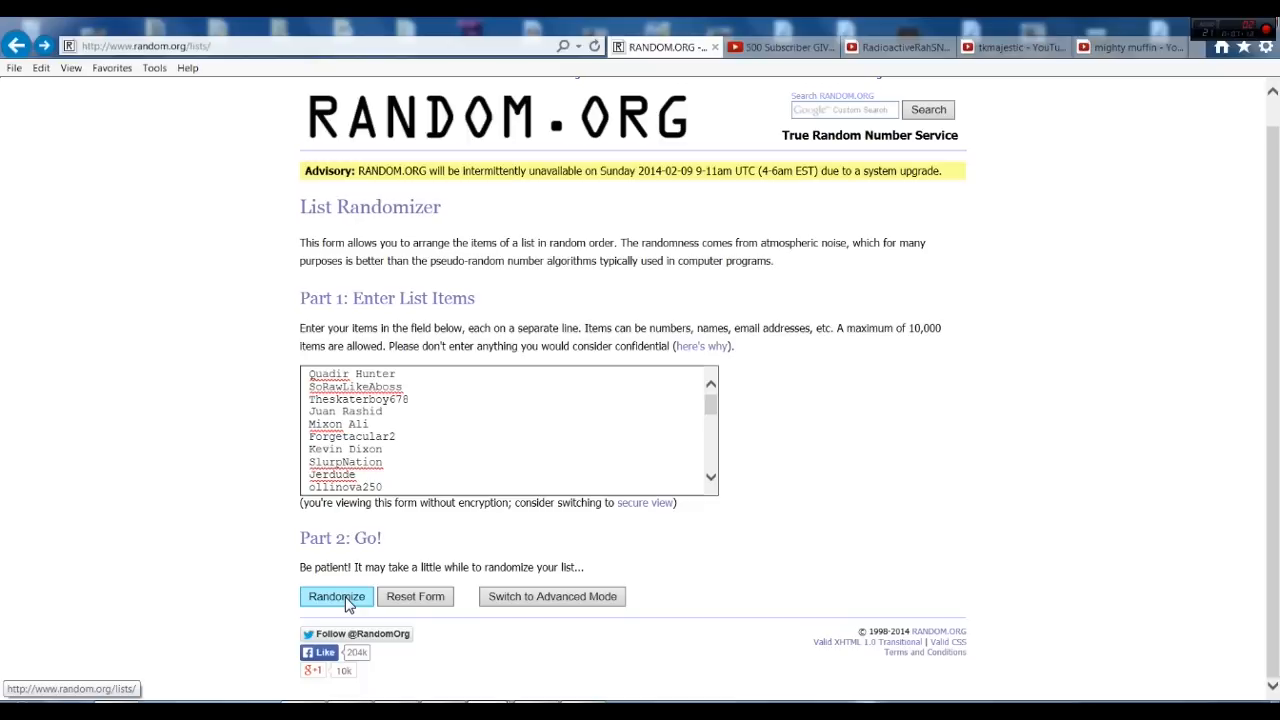
Step: Randomize the 35-entrant giveaway list, yielding A Purring Snake in first place
{"action": "left_click", "coordinate": [336, 596]}
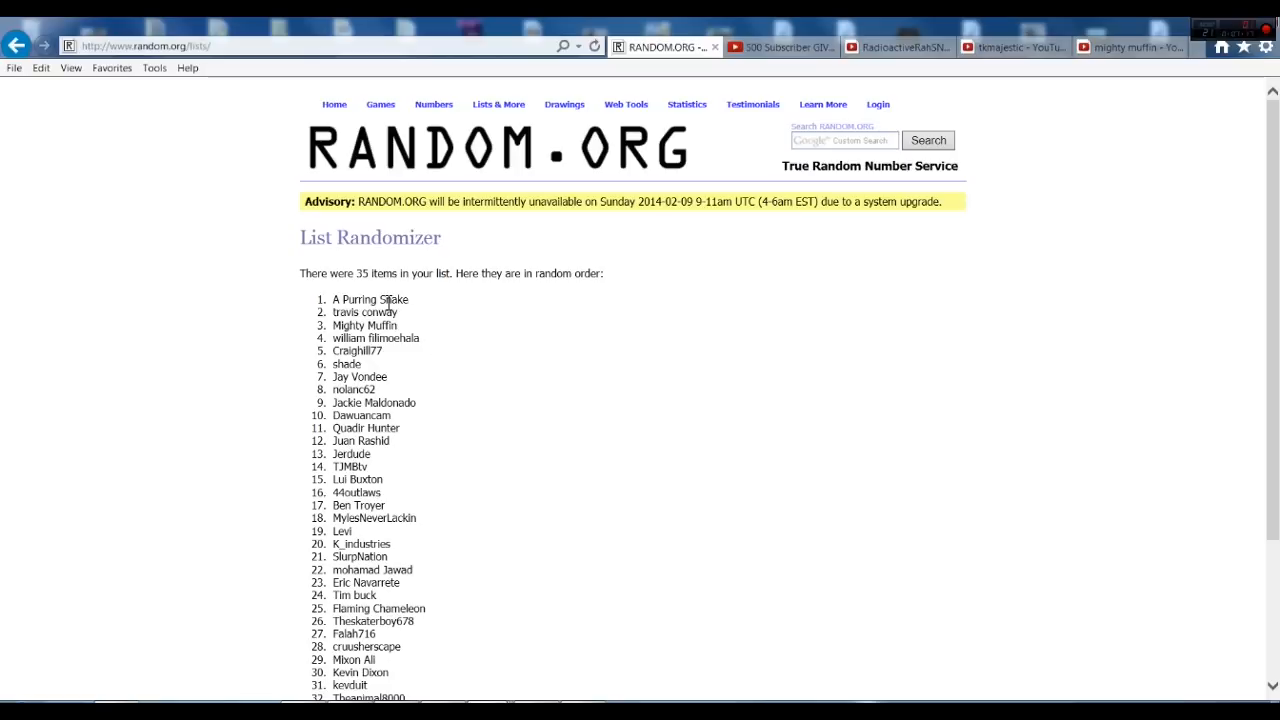
{"action": "scroll", "scroll_direction": "up", "scroll_amount": 3}
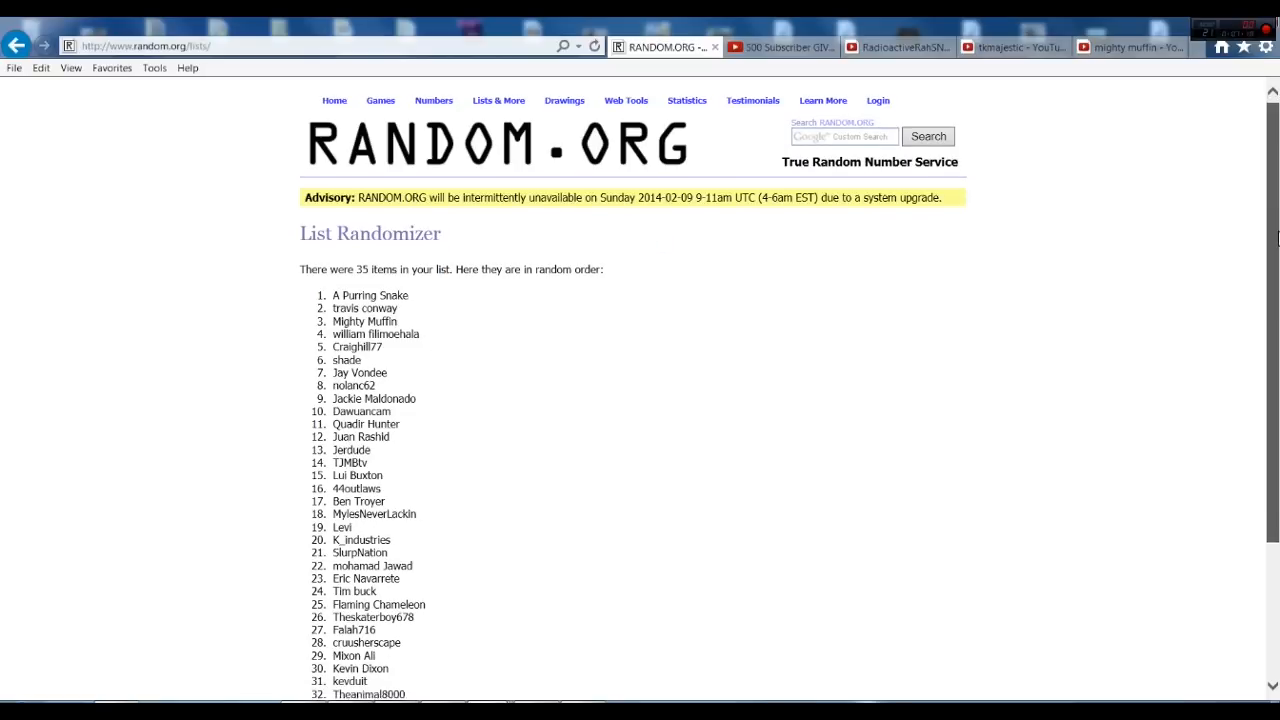
{"action": "scroll", "scroll_direction": "down", "scroll_amount": 3}
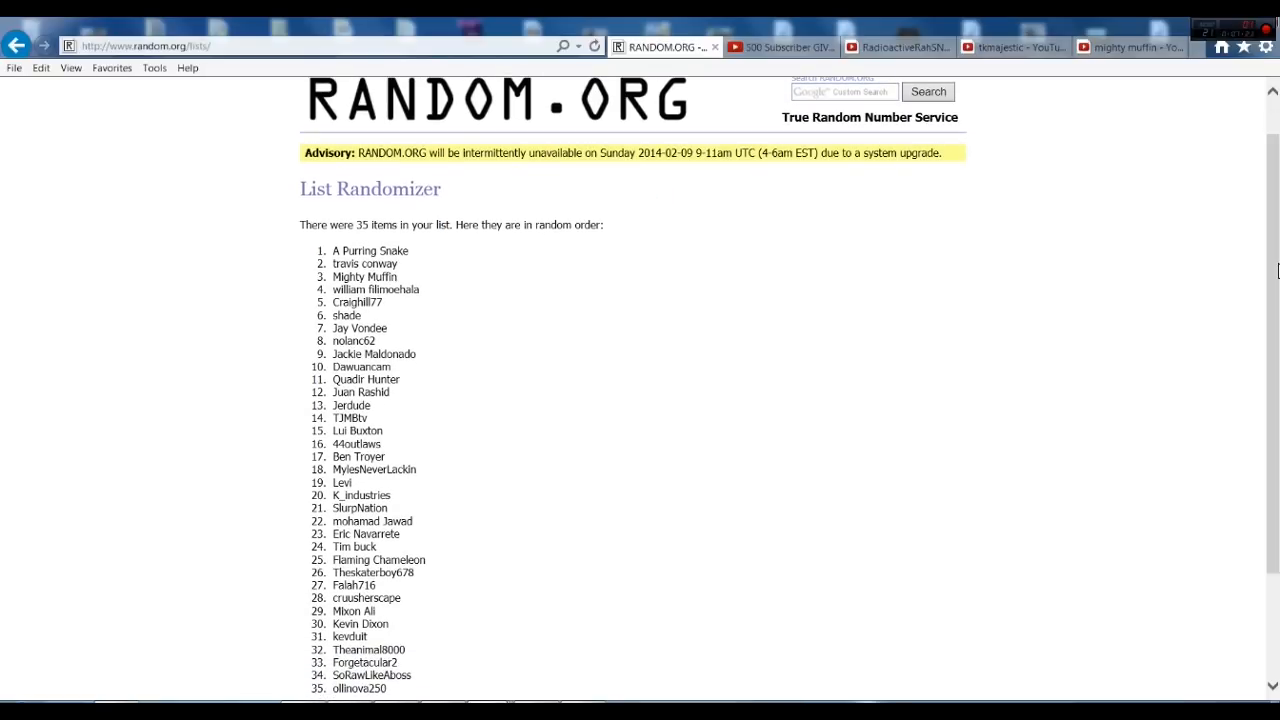